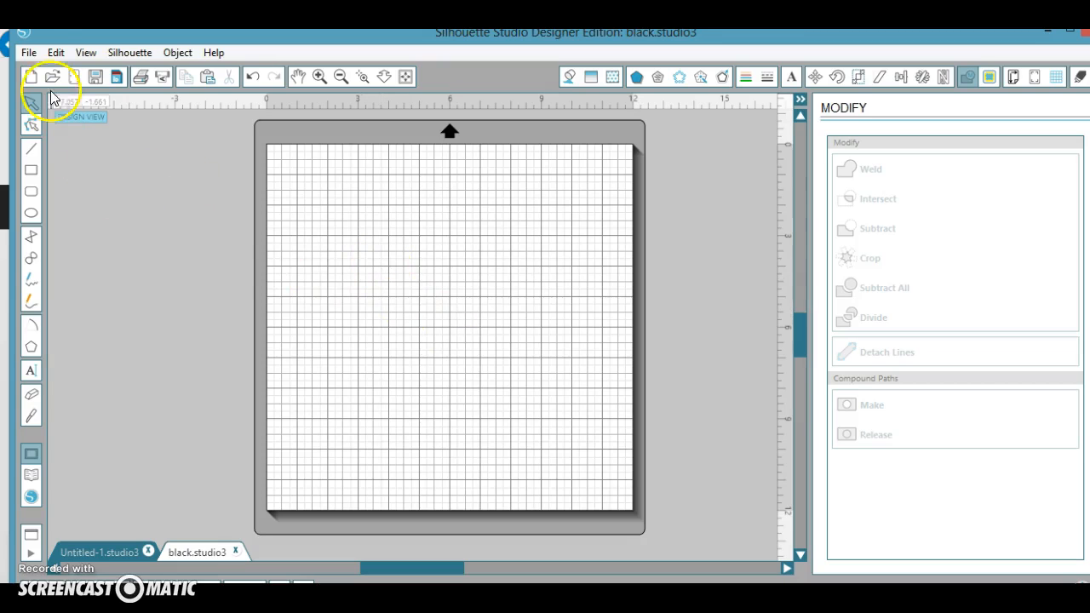
Step: Open the 'black' chevron pattern file through File > Open
left_click(28, 52)
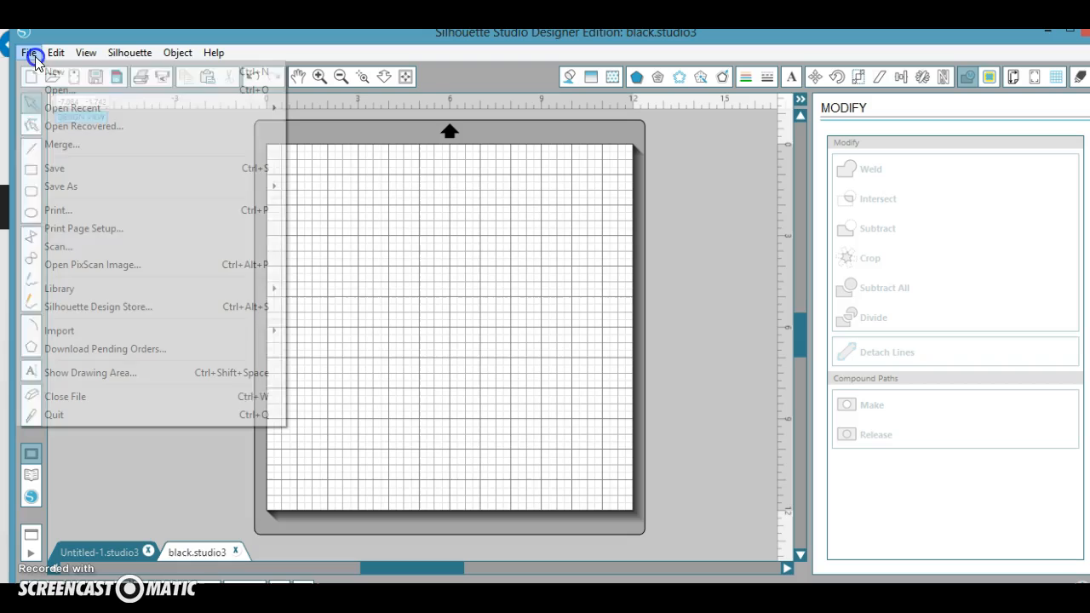
left_click(59, 90)
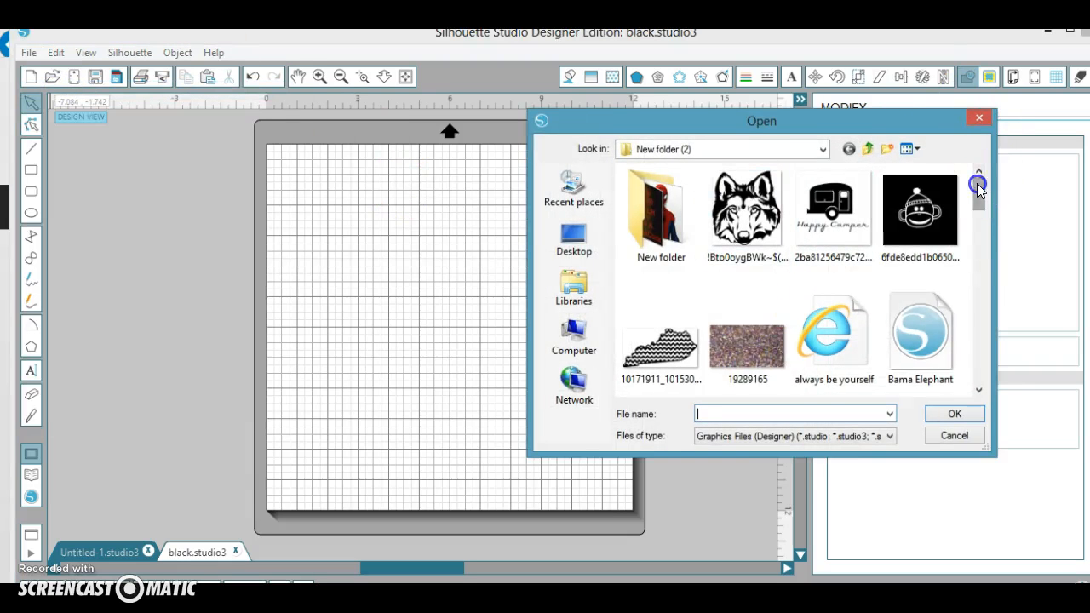
scroll("down", 3)
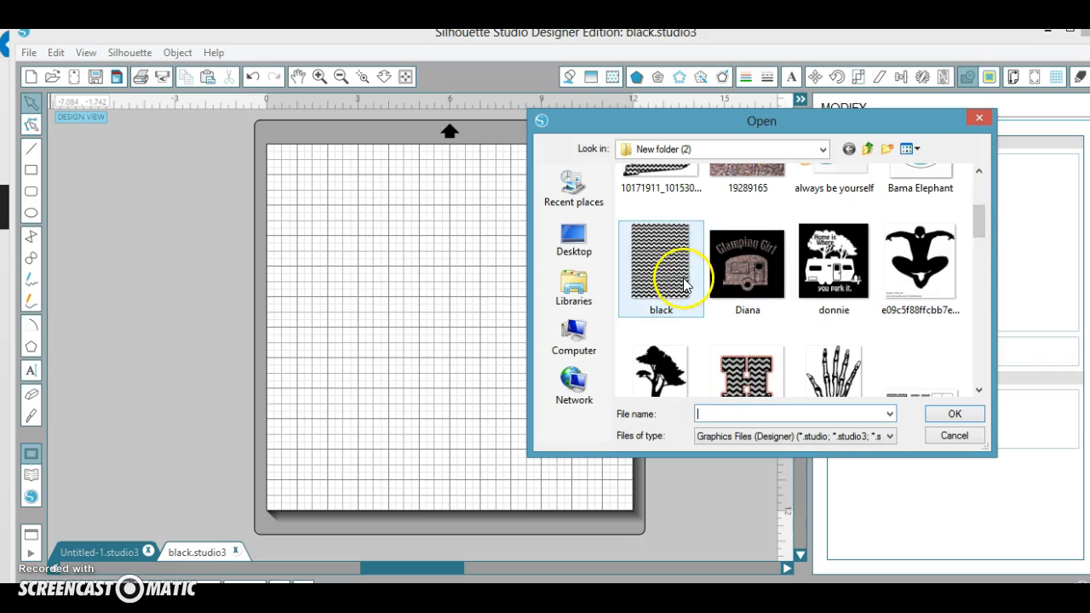
double_click(661, 261)
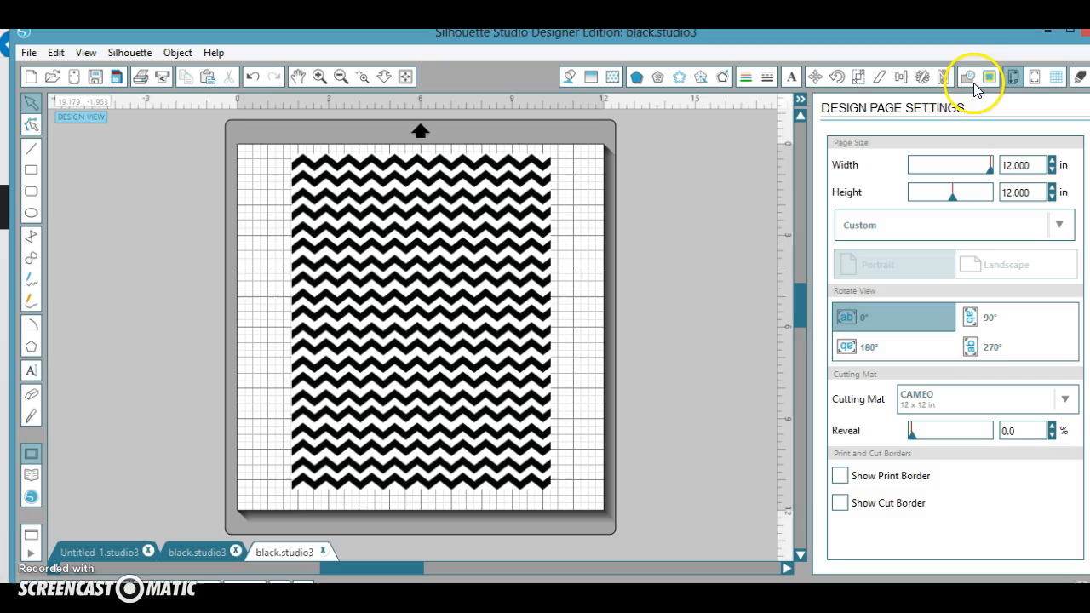
Step: Trace the black chevron image into red cut lines covering the pattern
left_click(990, 76)
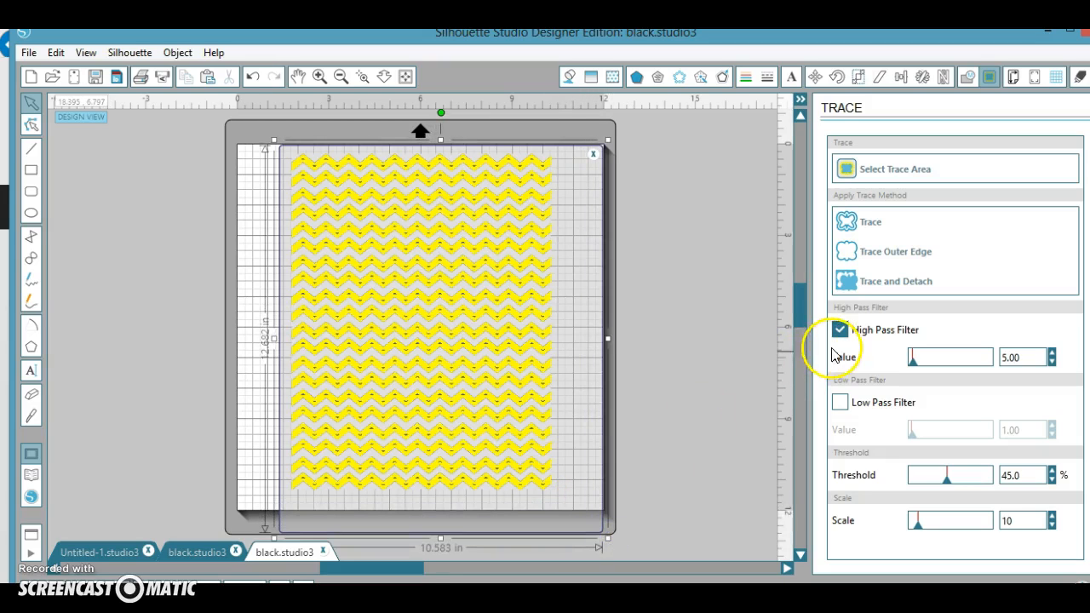
mouse_move(839, 330)
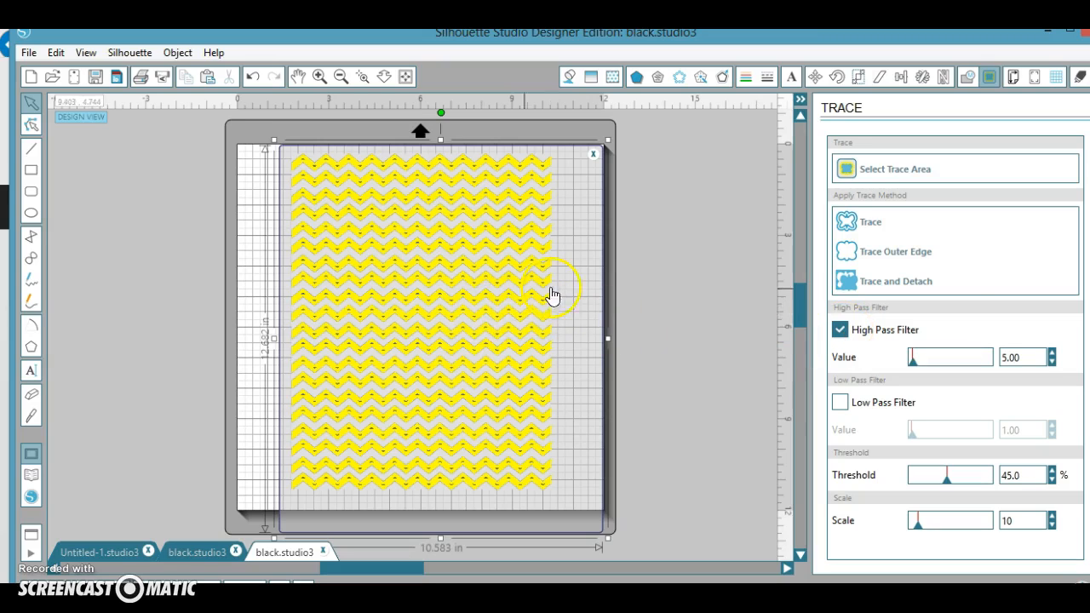
left_click(840, 330)
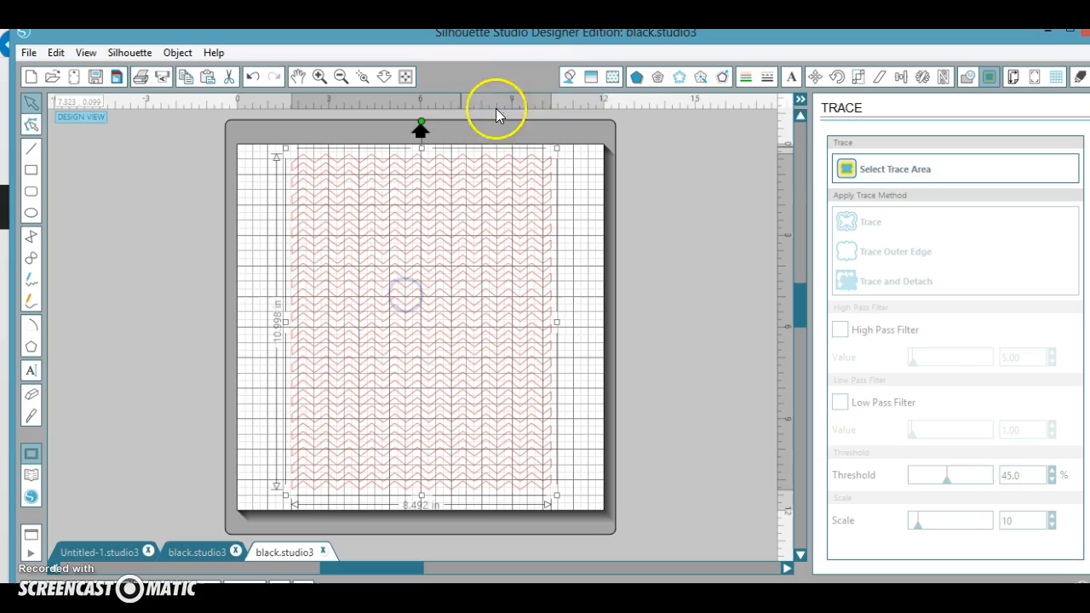
Step: Fill the traced chevrons light blue and move them toward the mat's right side
left_click(570, 77)
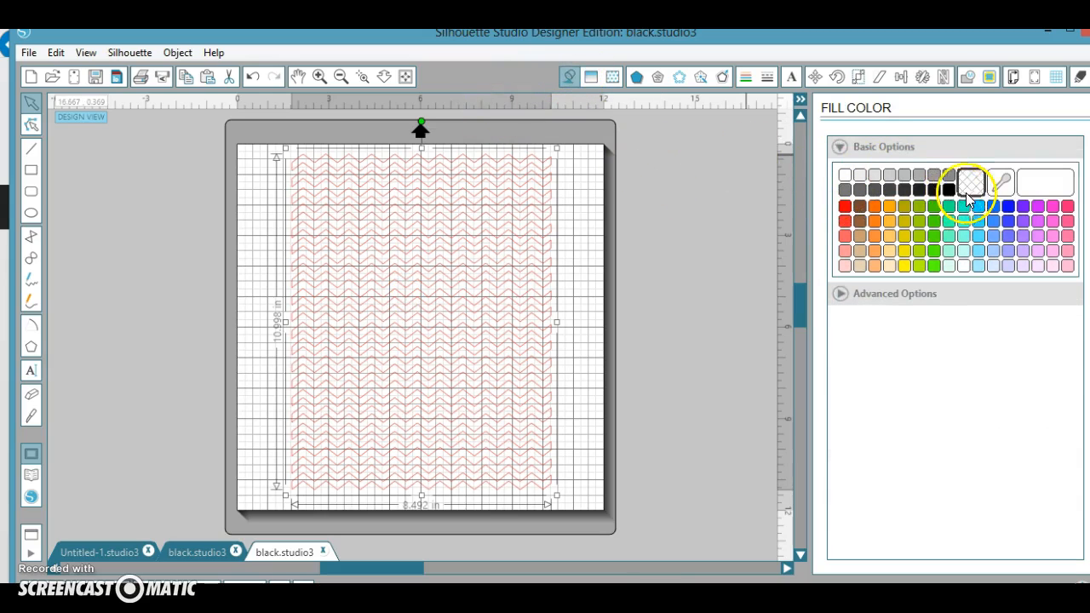
left_click(949, 207)
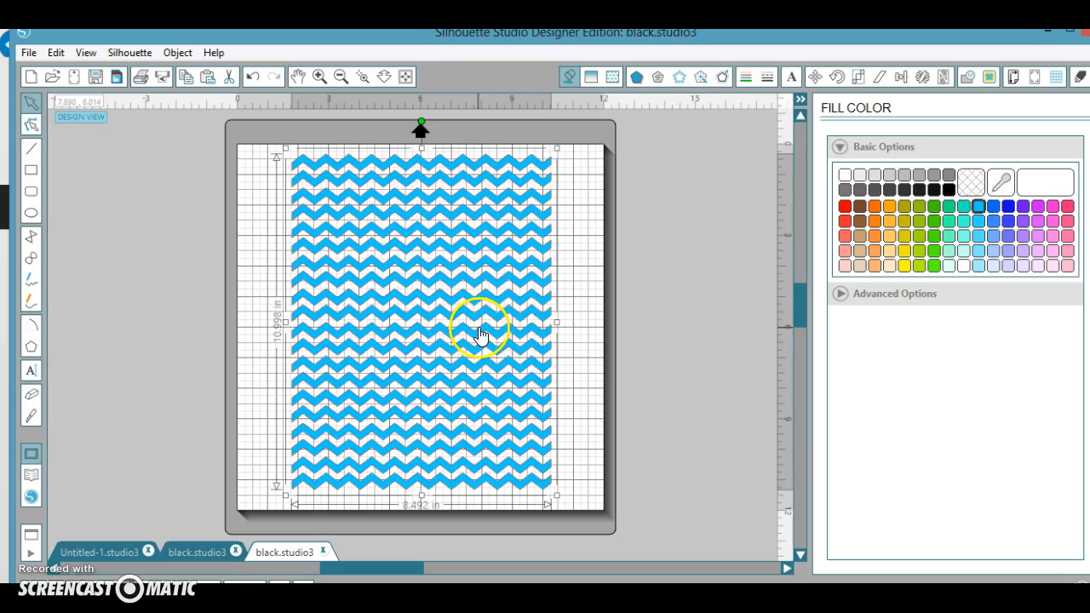
left_click_drag(482, 332, 648, 332)
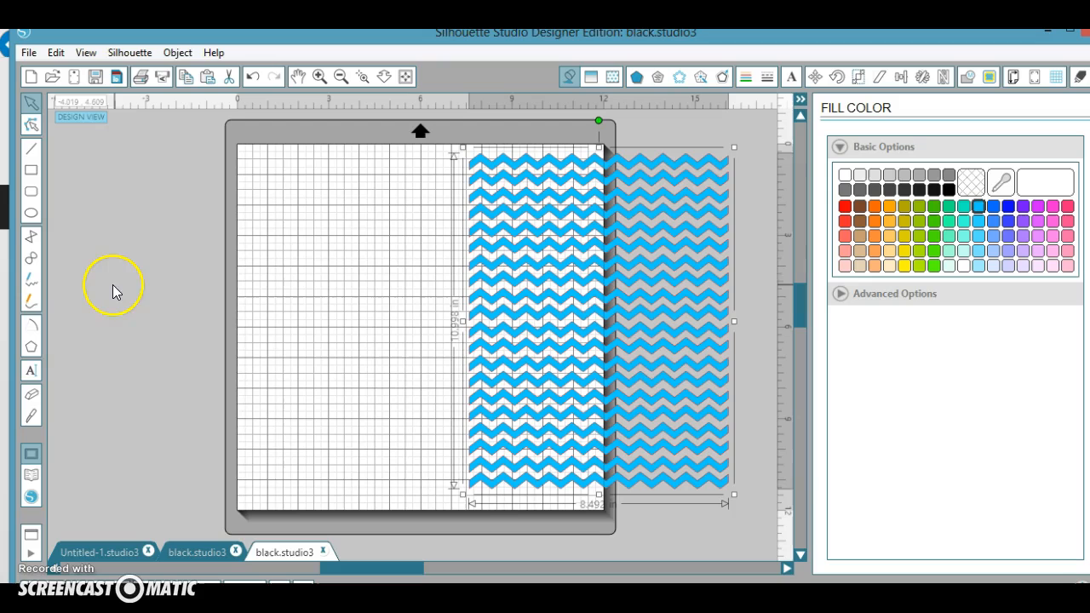
mouse_move(32, 370)
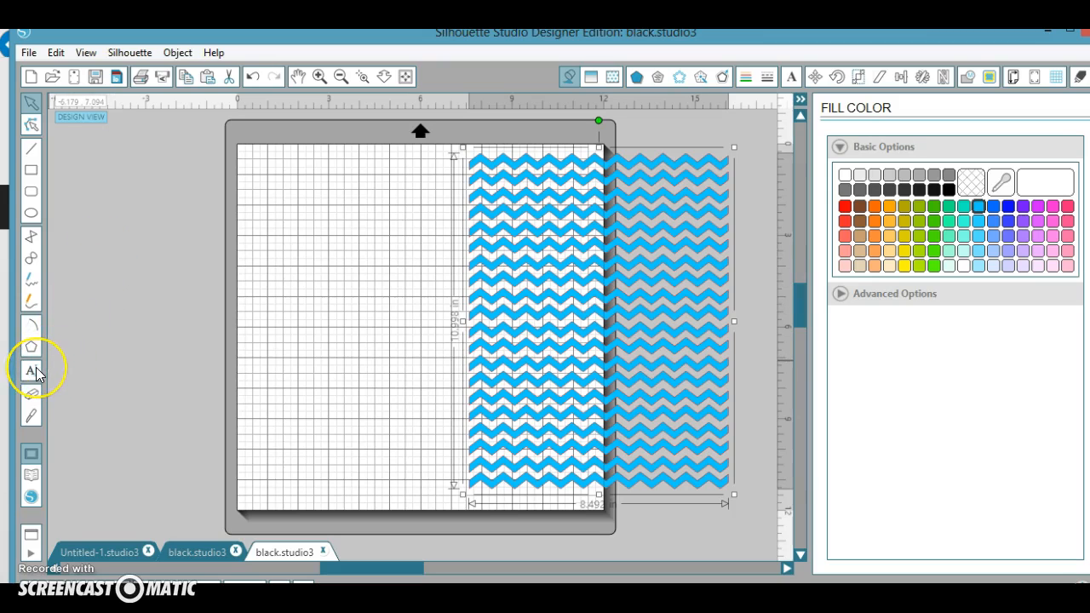
Step: Type a capital H in Impact and enlarge it to about 534 pt on the left
left_click(30, 369)
type("H")
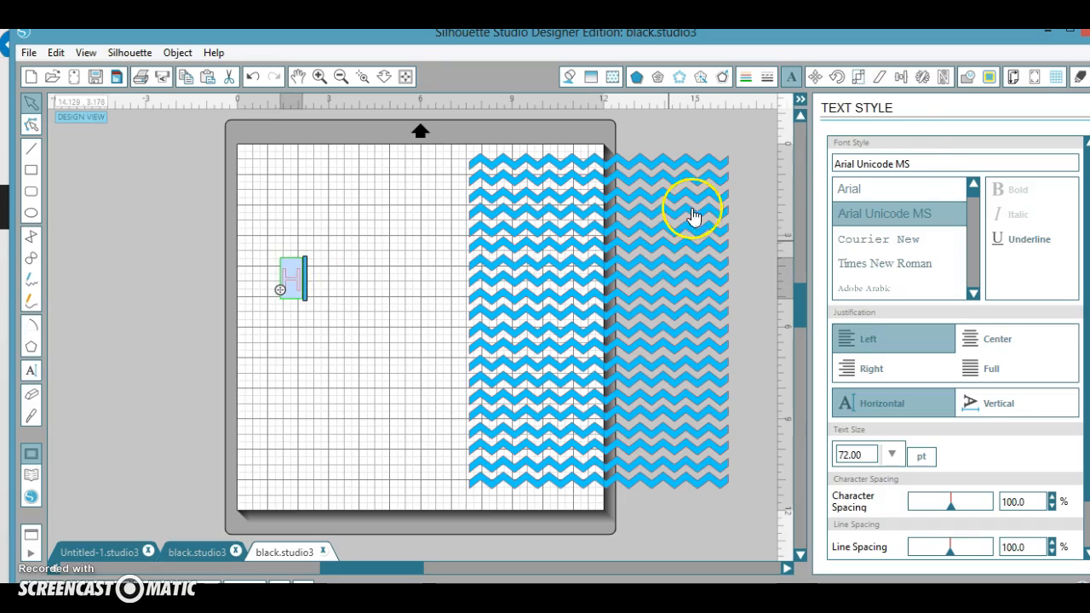
left_click(871, 164)
type("Impact")
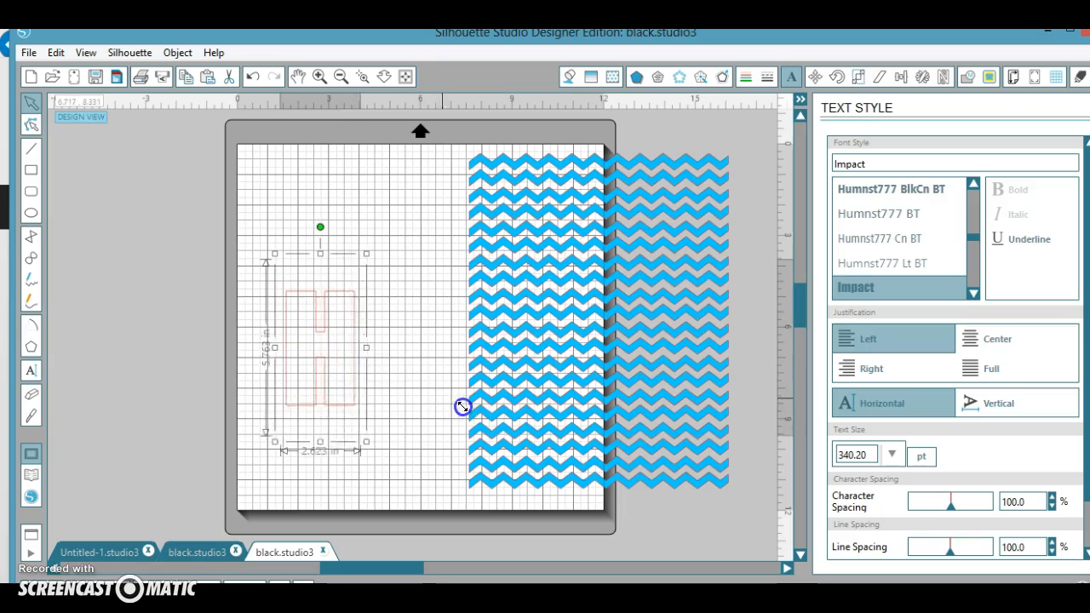
left_click_drag(462, 406, 368, 351)
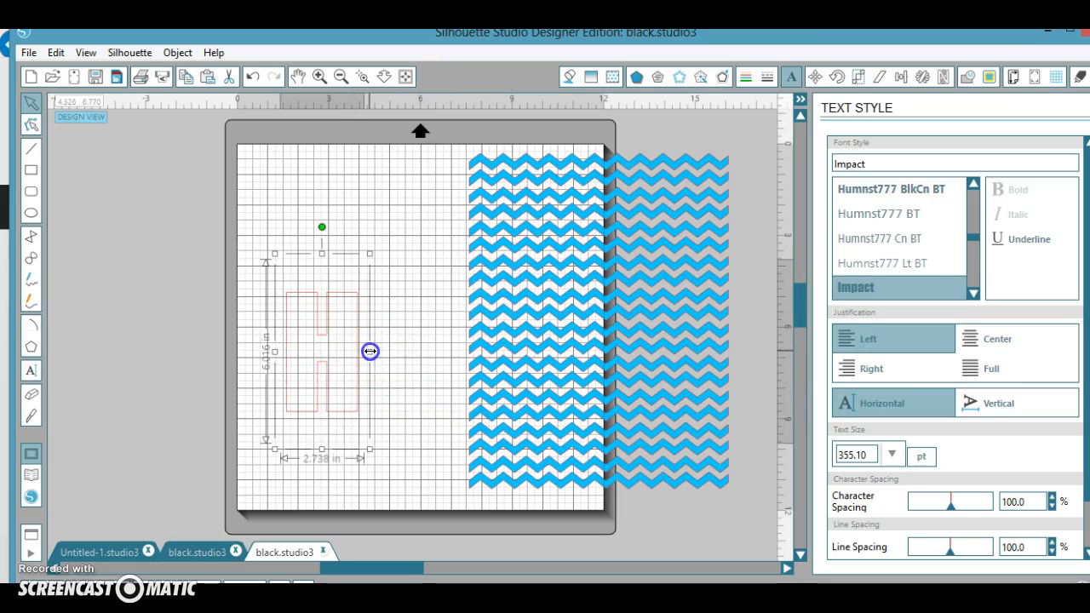
left_click_drag(370, 351, 426, 356)
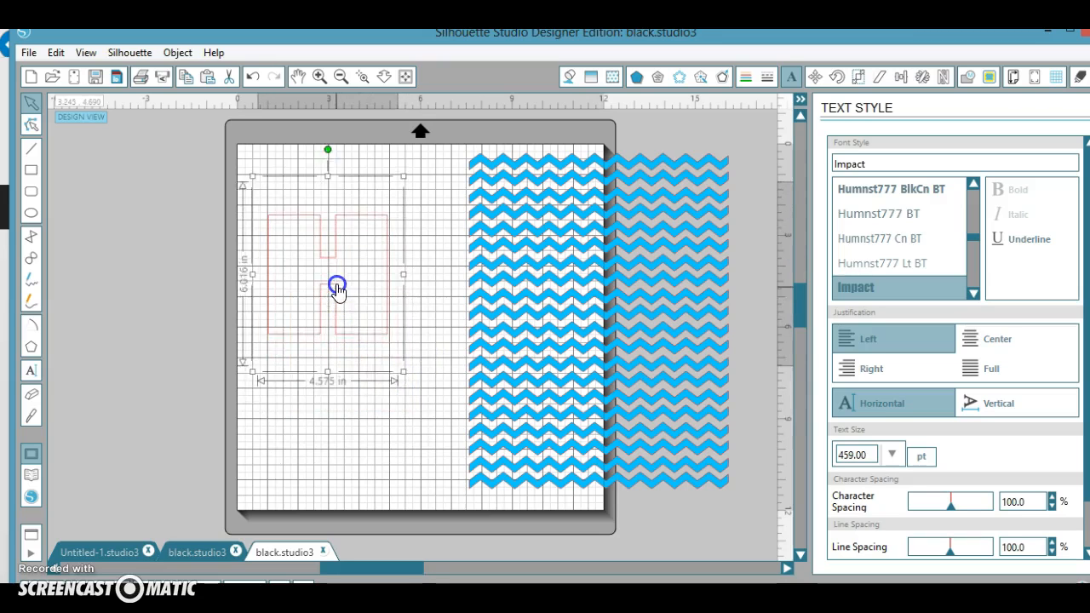
left_click_drag(336, 285, 417, 382)
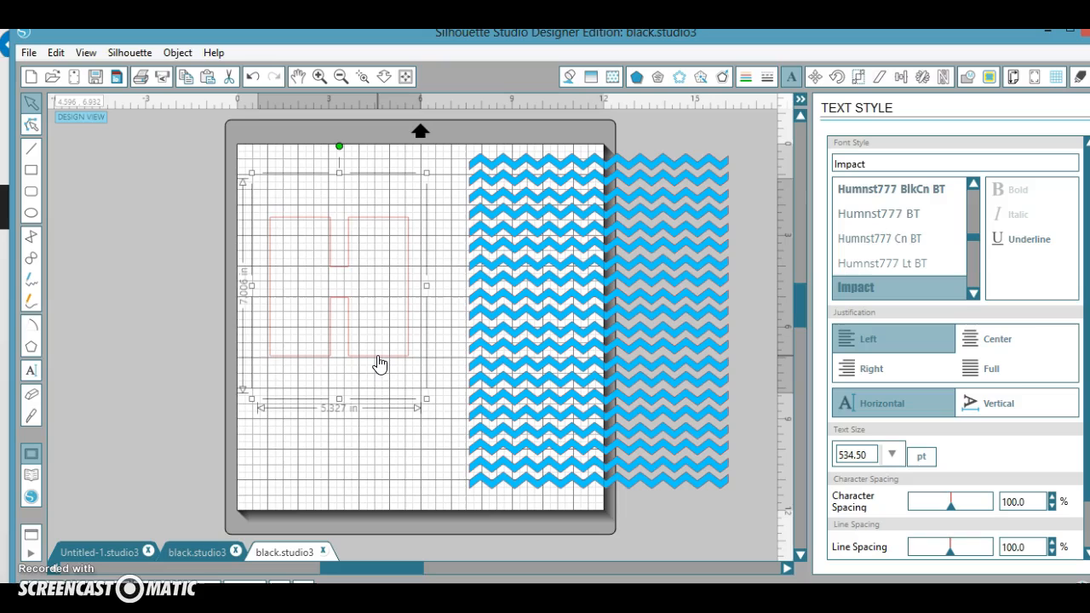
Step: Apply a Round offset of 0.125 in to the letter H
right_click(379, 362)
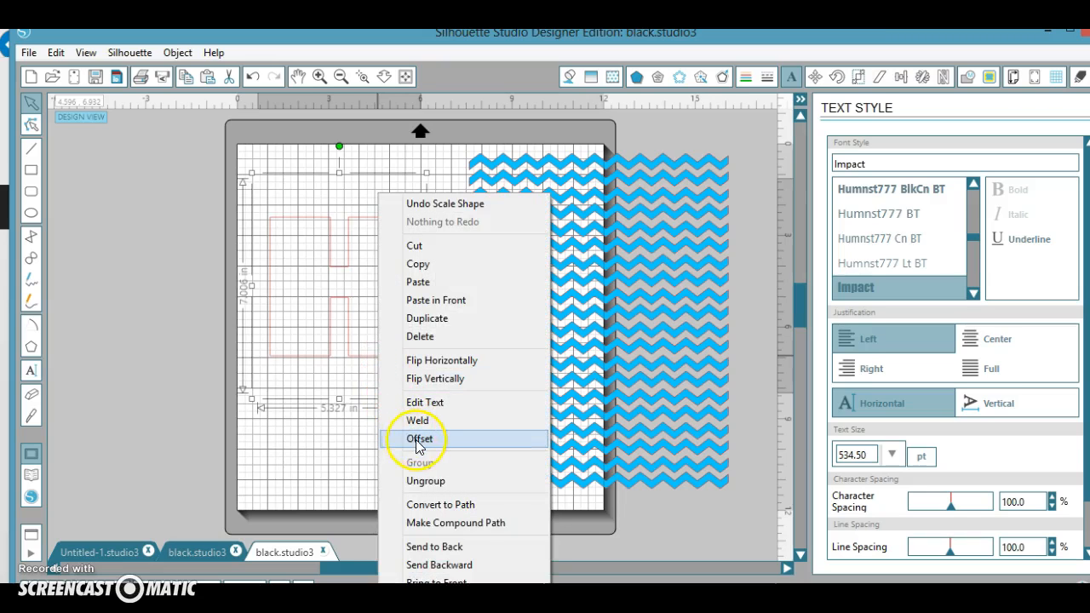
left_click(419, 438)
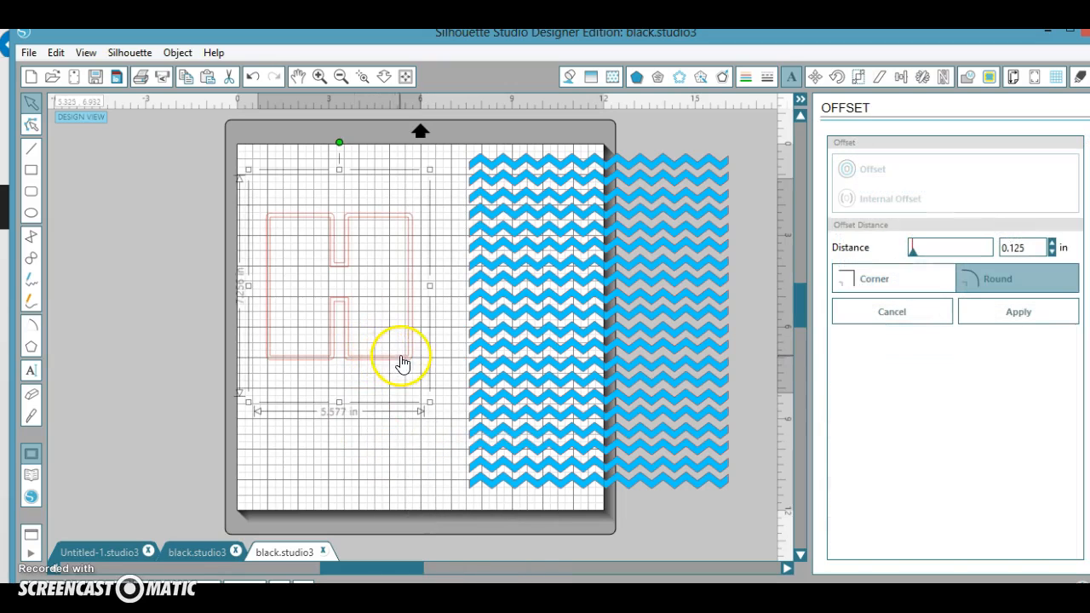
mouse_move(387, 222)
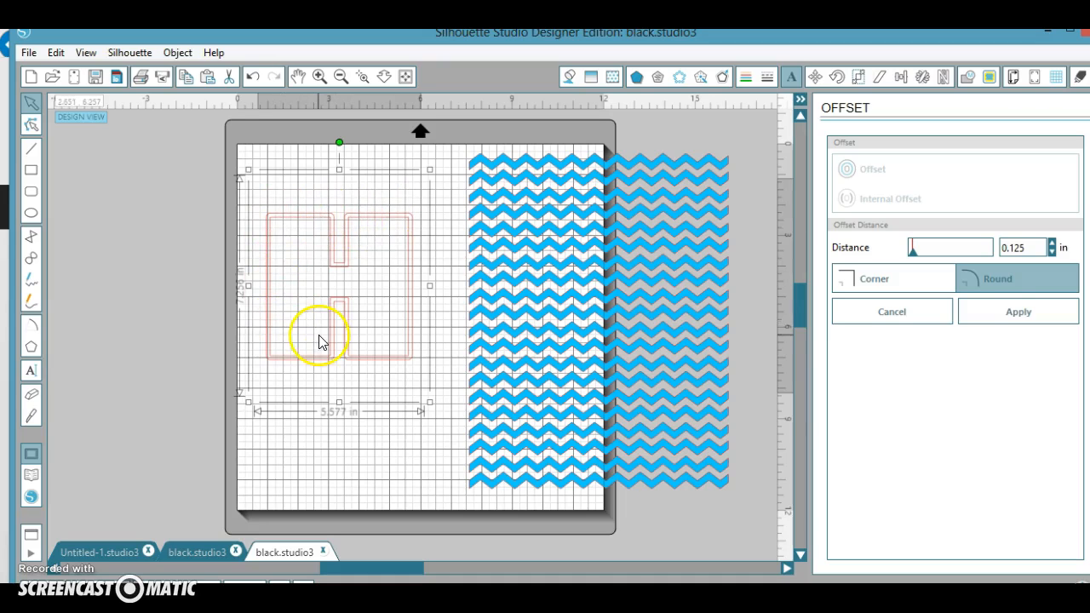
left_click(1017, 311)
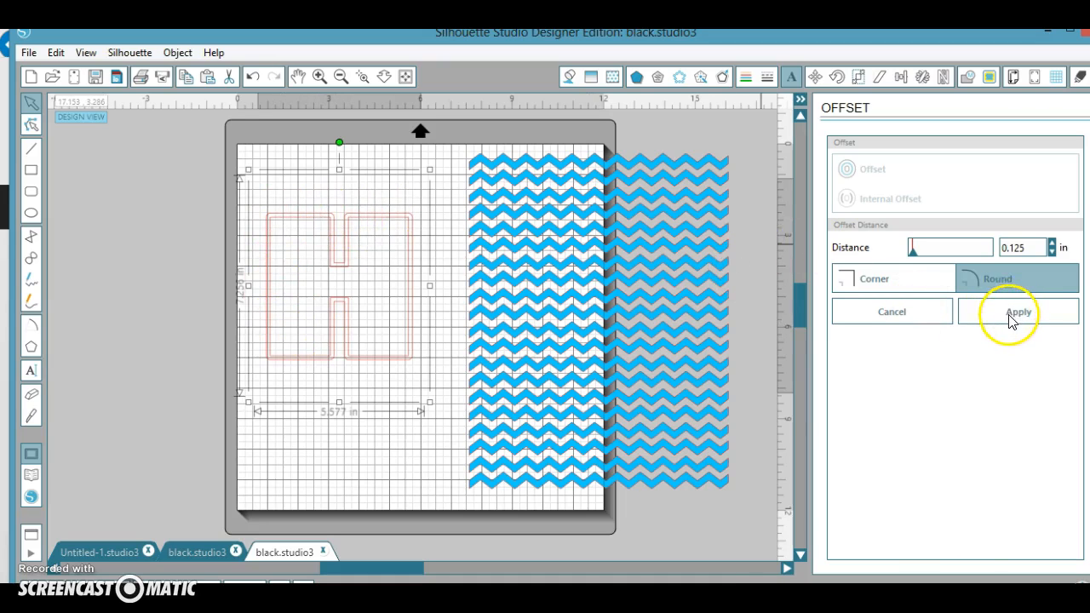
left_click(1019, 311)
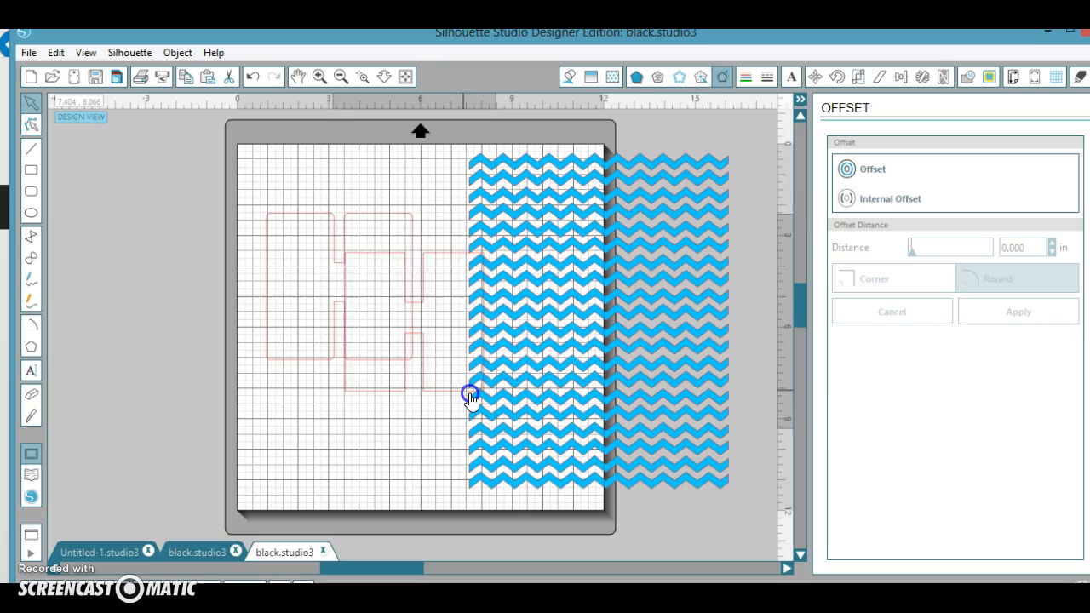
Step: Separate the two H shapes, filling the offset H black and the inner H yellow
left_click_drag(471, 399, 554, 362)
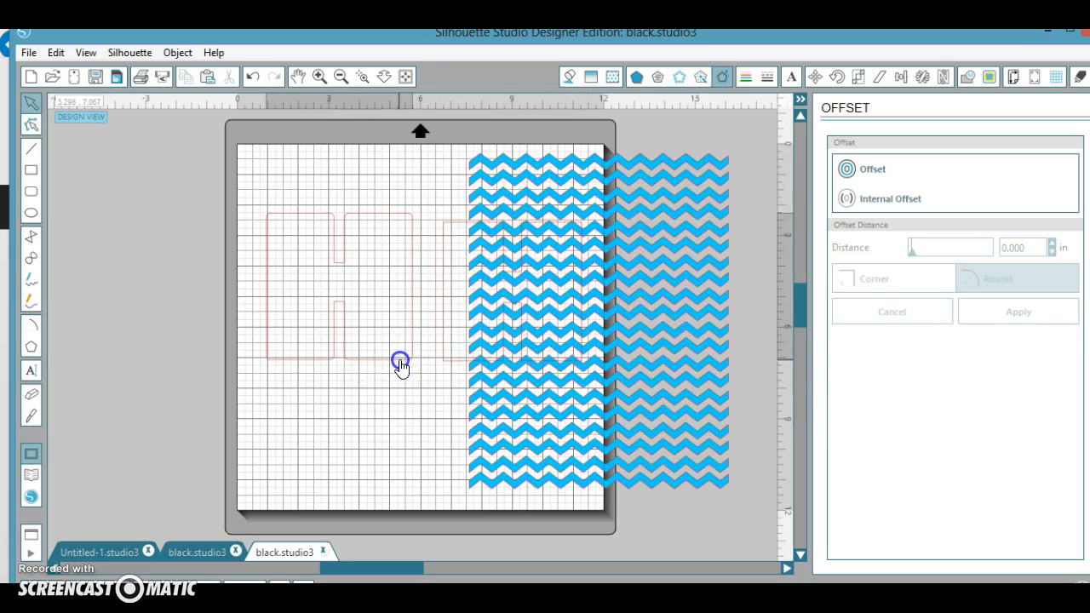
left_click_drag(400, 360, 322, 349)
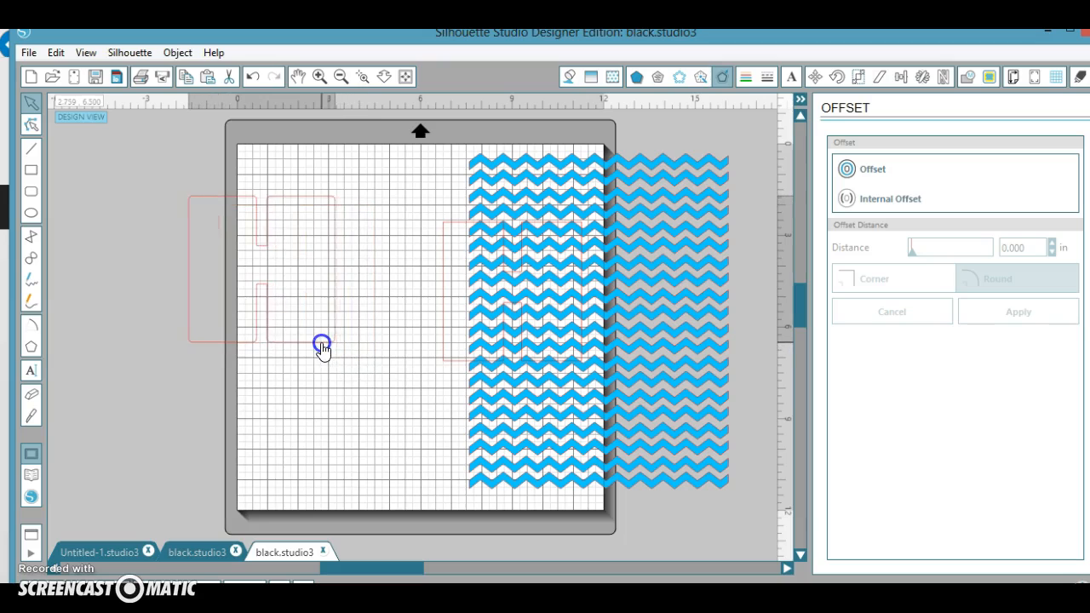
left_click(322, 345)
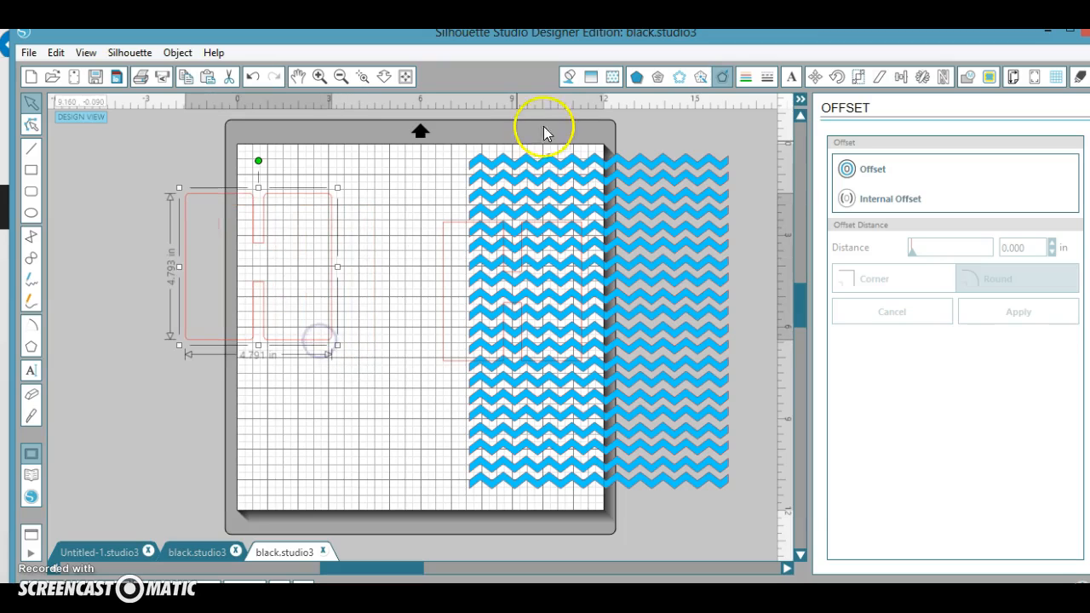
left_click(569, 77)
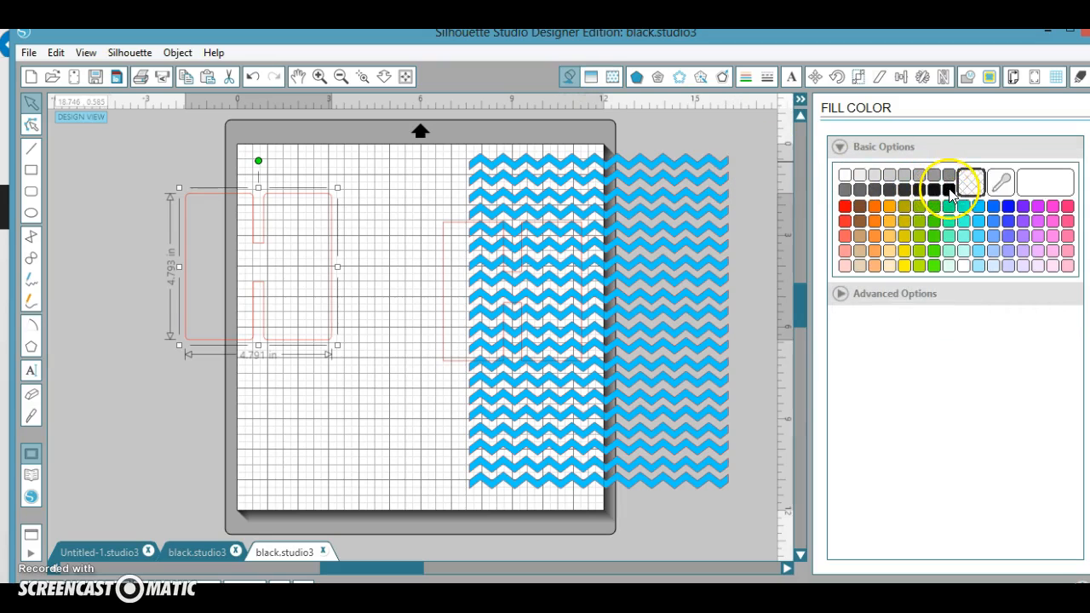
left_click(952, 174)
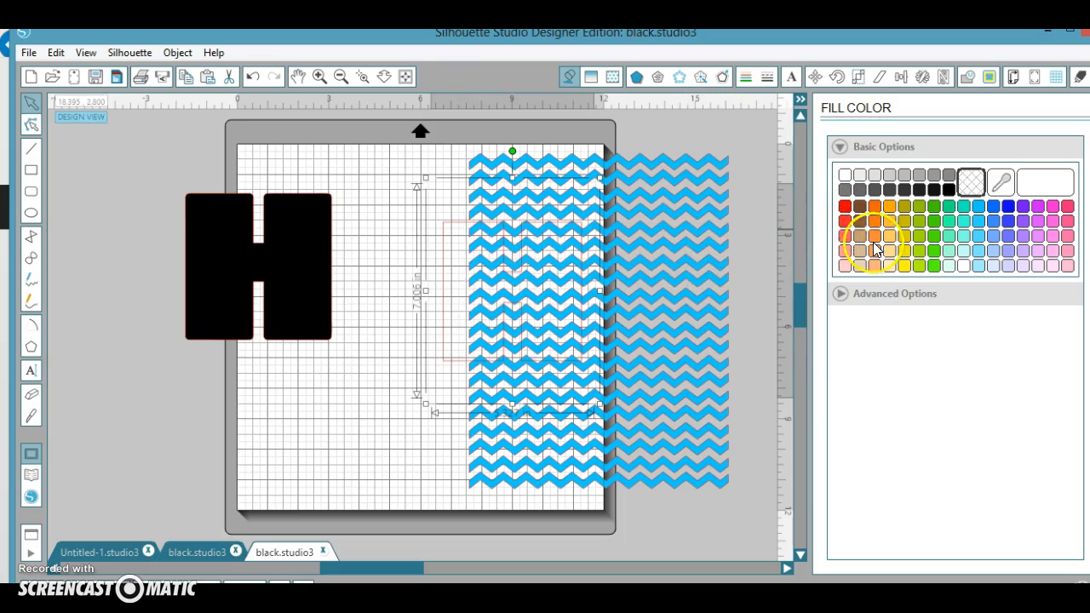
left_click(905, 265)
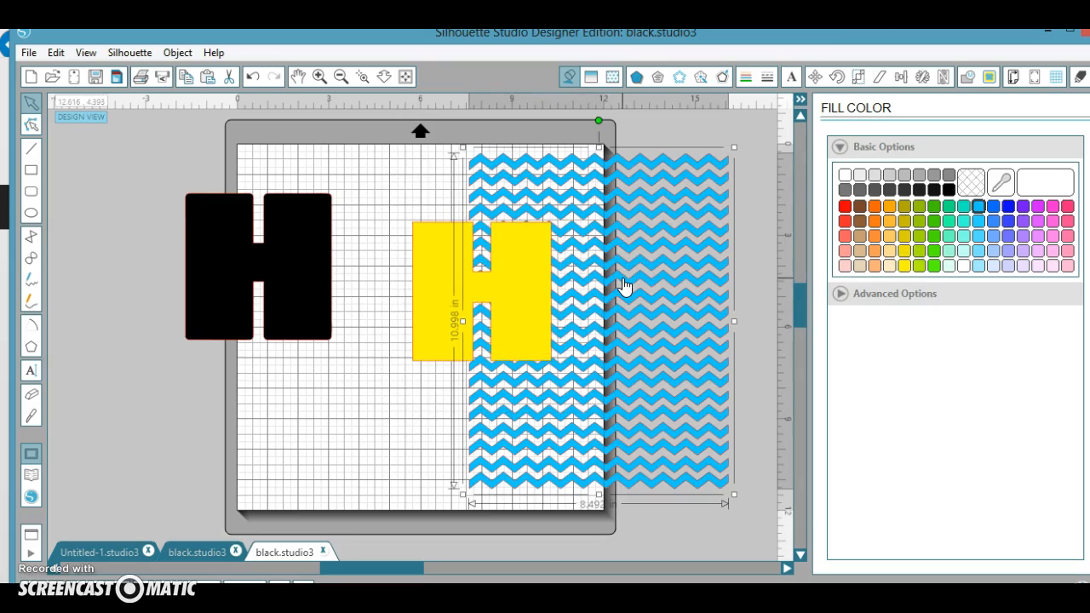
Step: Bring the blue chevron pattern to front over the yellow H and reduce its height slightly
right_click(626, 290)
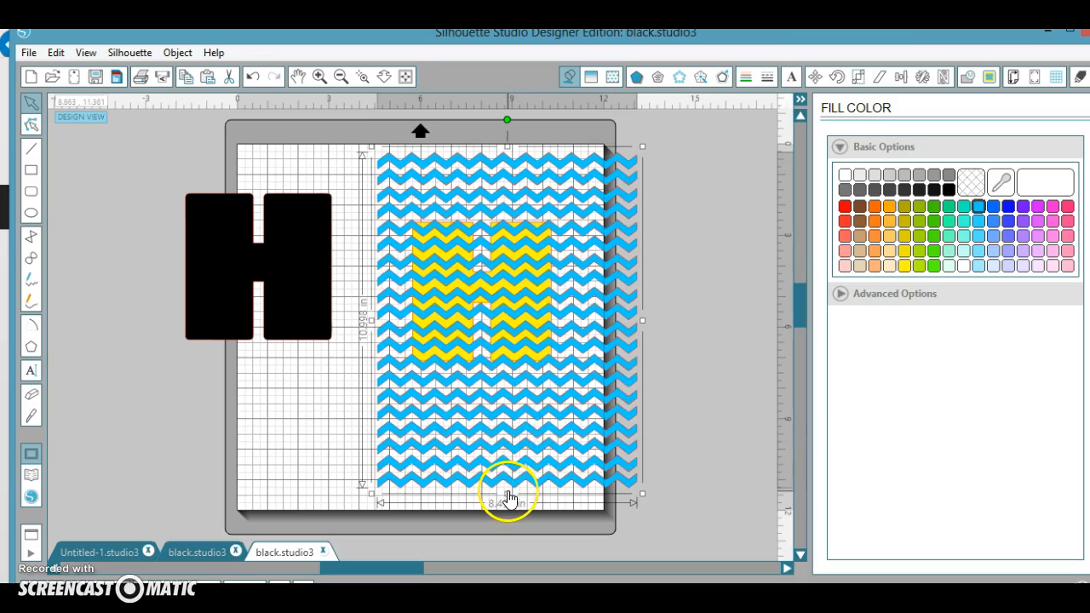
left_click_drag(507, 497, 508, 486)
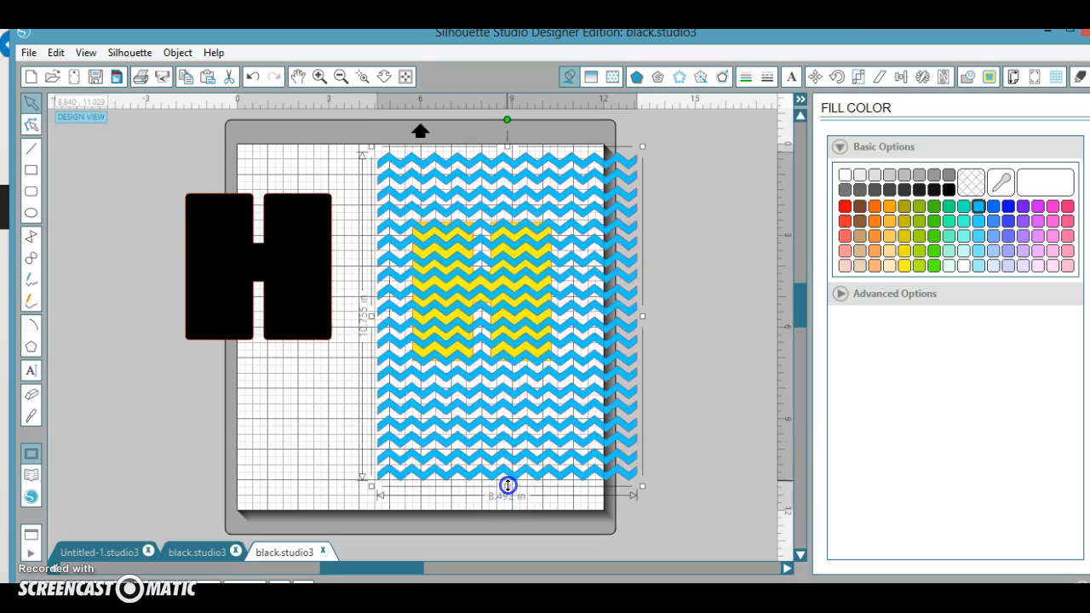
left_click_drag(506, 485, 507, 460)
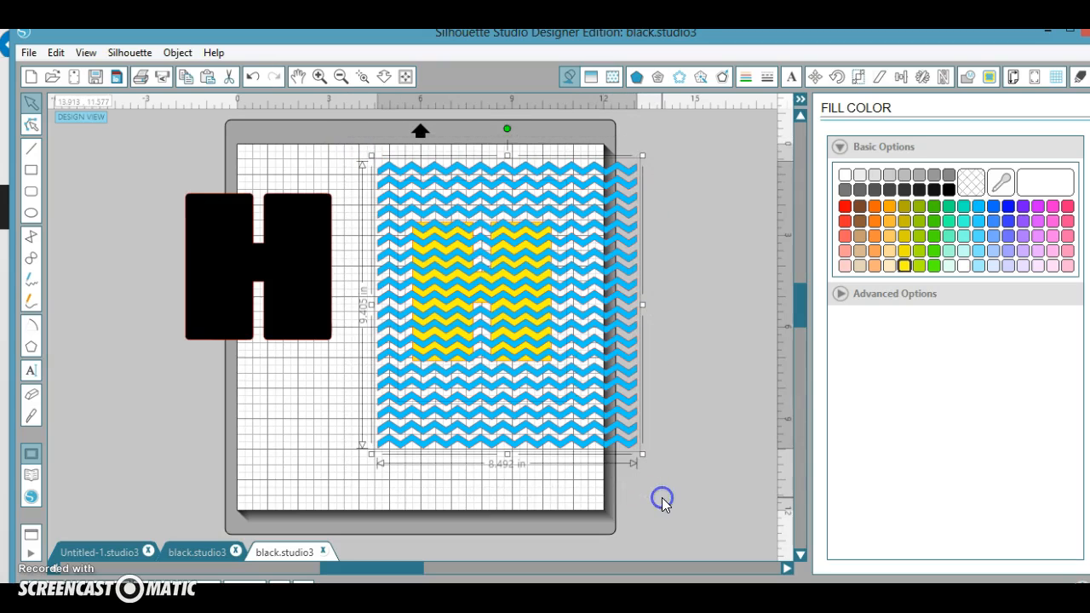
mouse_move(703, 200)
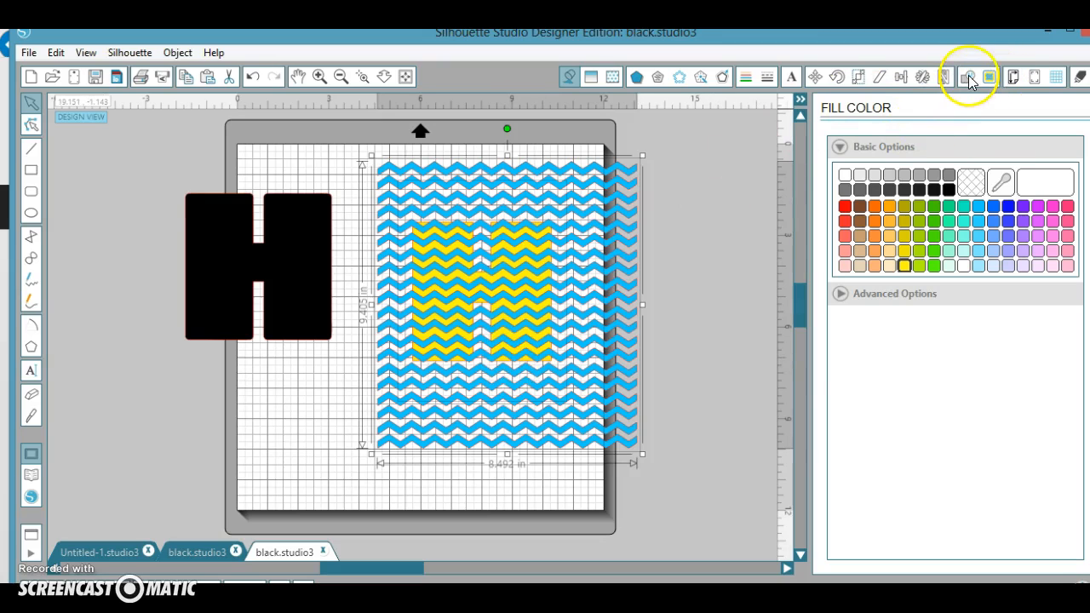
Step: Crop the blue chevron pattern to the H outline with the Modify panel
left_click(967, 76)
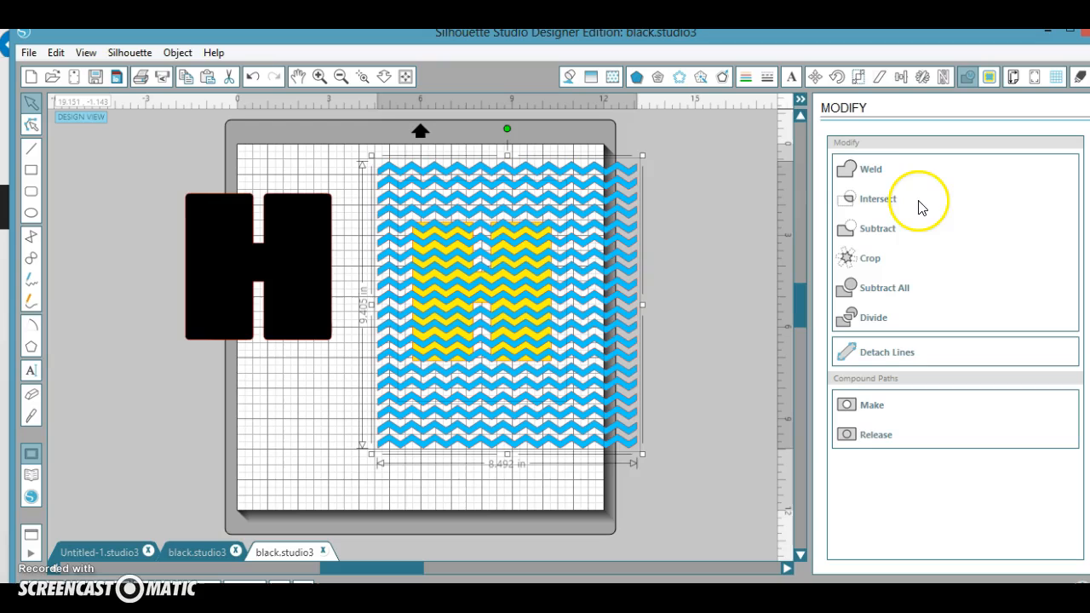
mouse_move(869, 260)
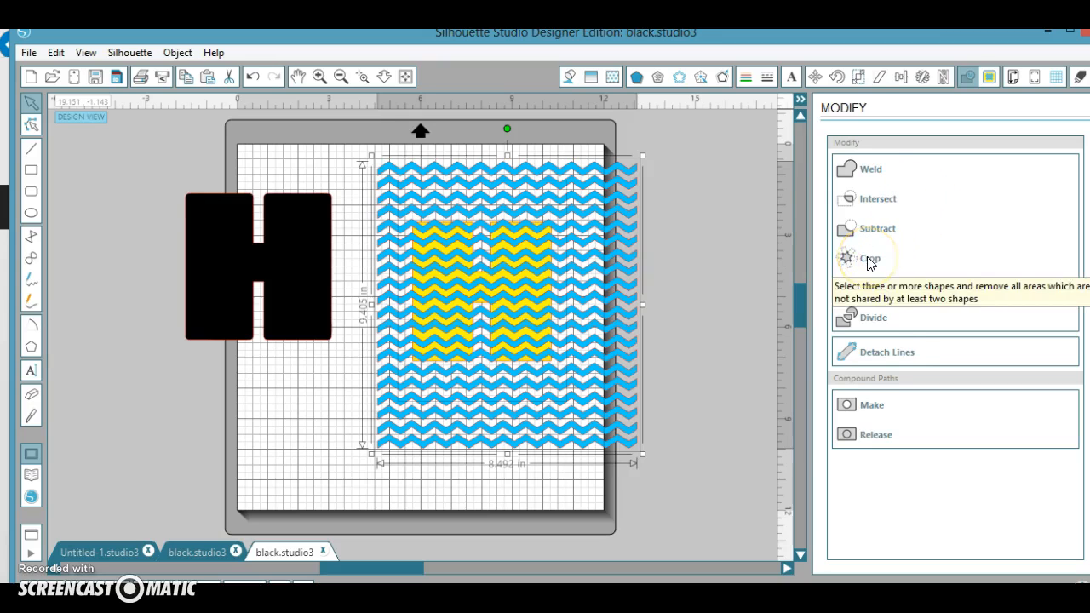
left_click(873, 258)
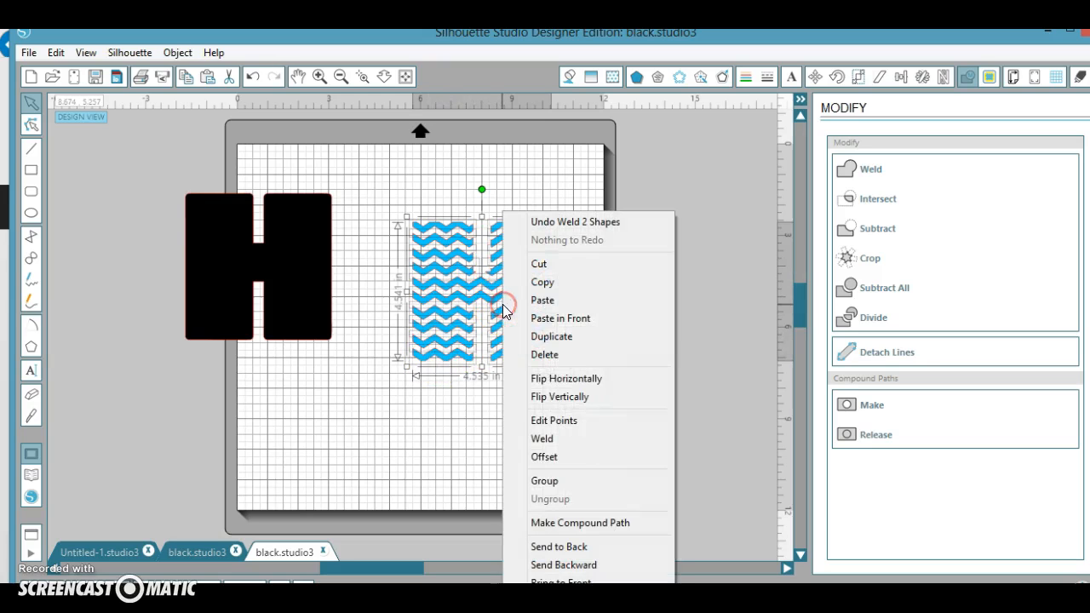
mouse_move(553, 523)
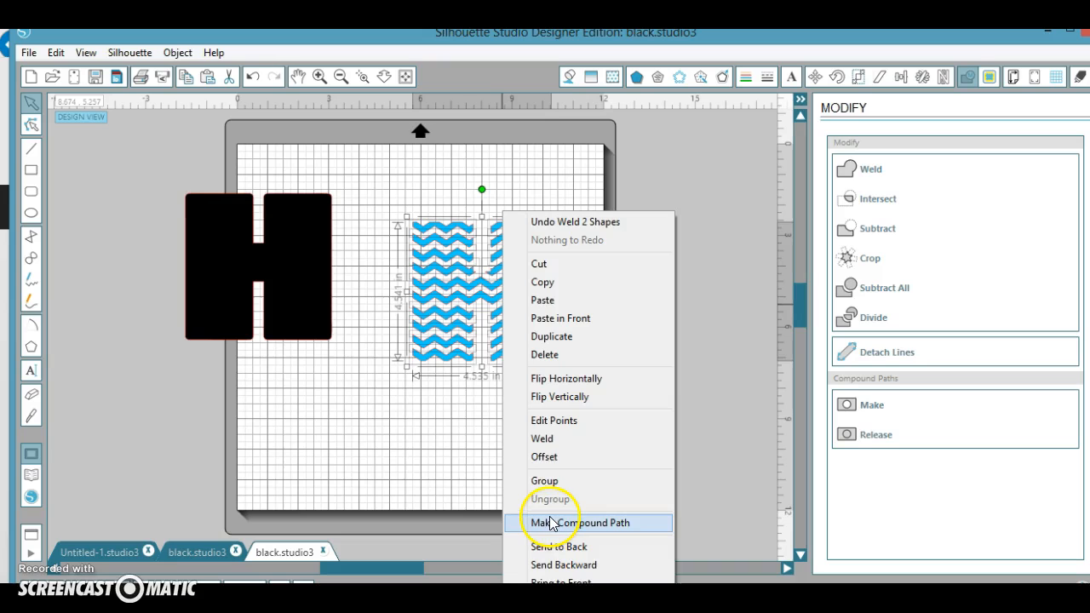
Step: Make the chevron H a compound path and place it on the black H
left_click(578, 523)
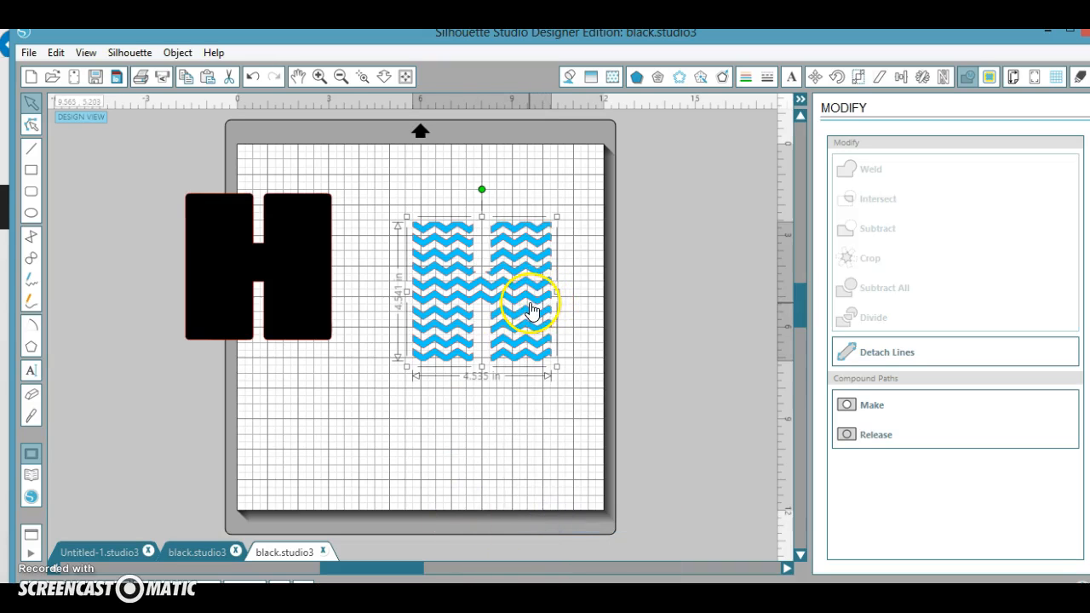
left_click_drag(533, 308, 500, 322)
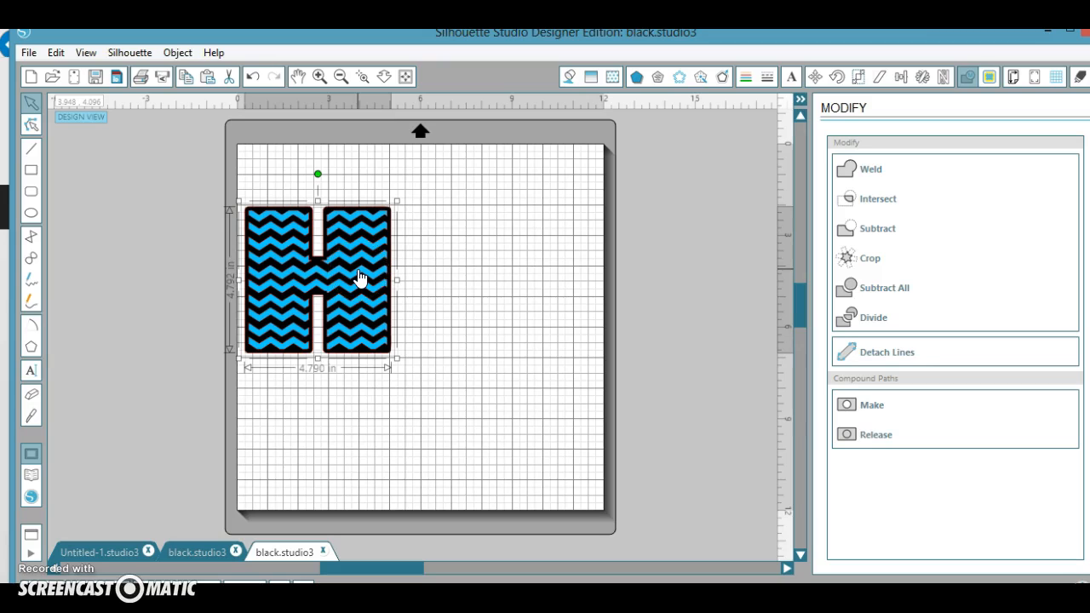
Step: Subtract the chevrons from the black H and shift the result left
right_click(358, 277)
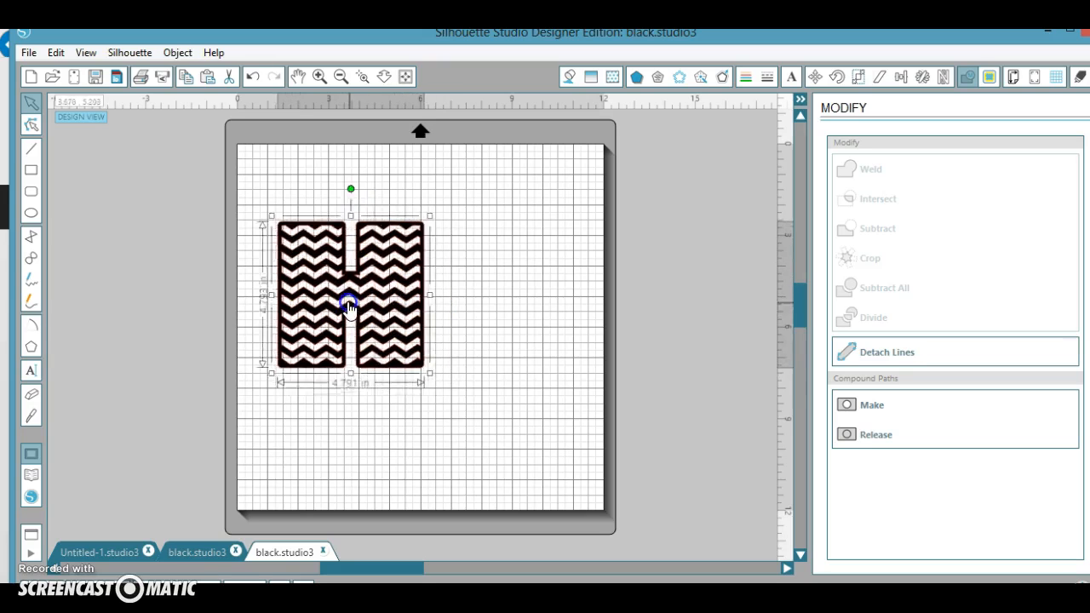
left_click_drag(349, 307, 310, 247)
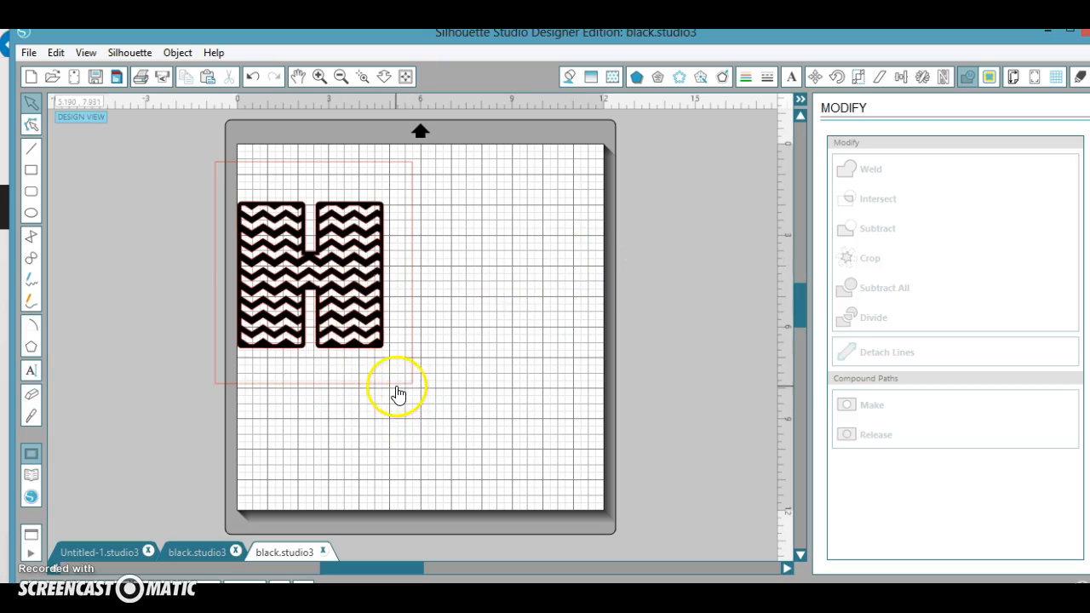
Step: Fill the rectangle around the copied chevron H with light grey
left_click(398, 391)
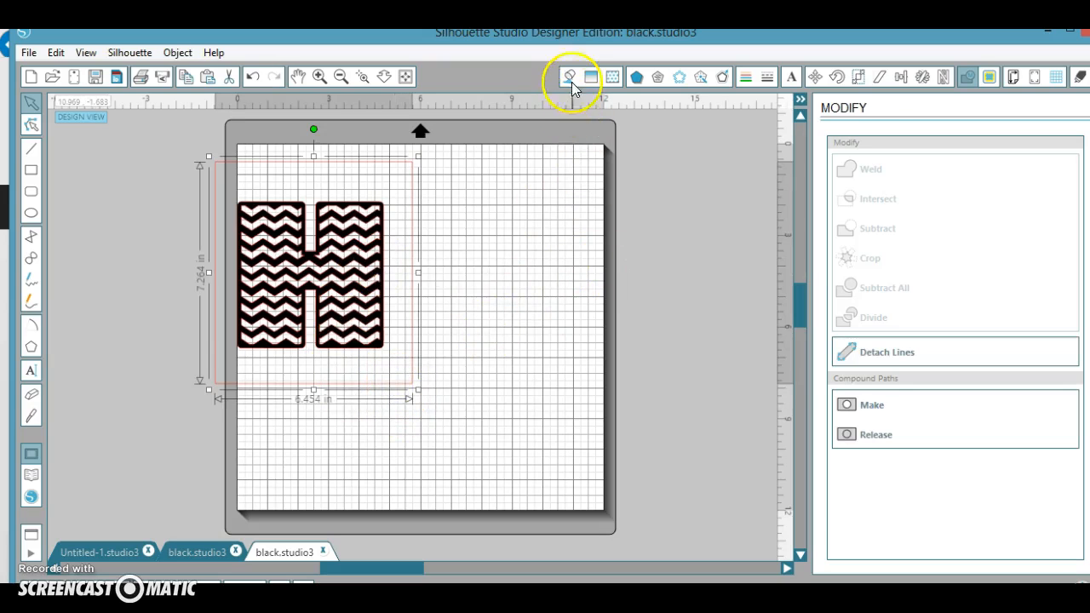
left_click(569, 77)
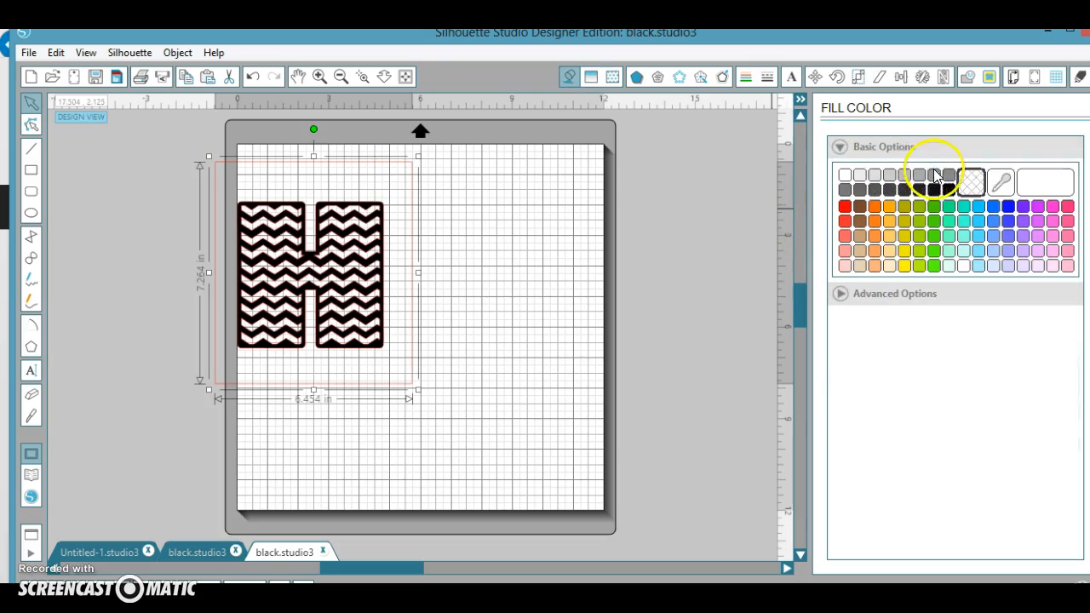
left_click(904, 175)
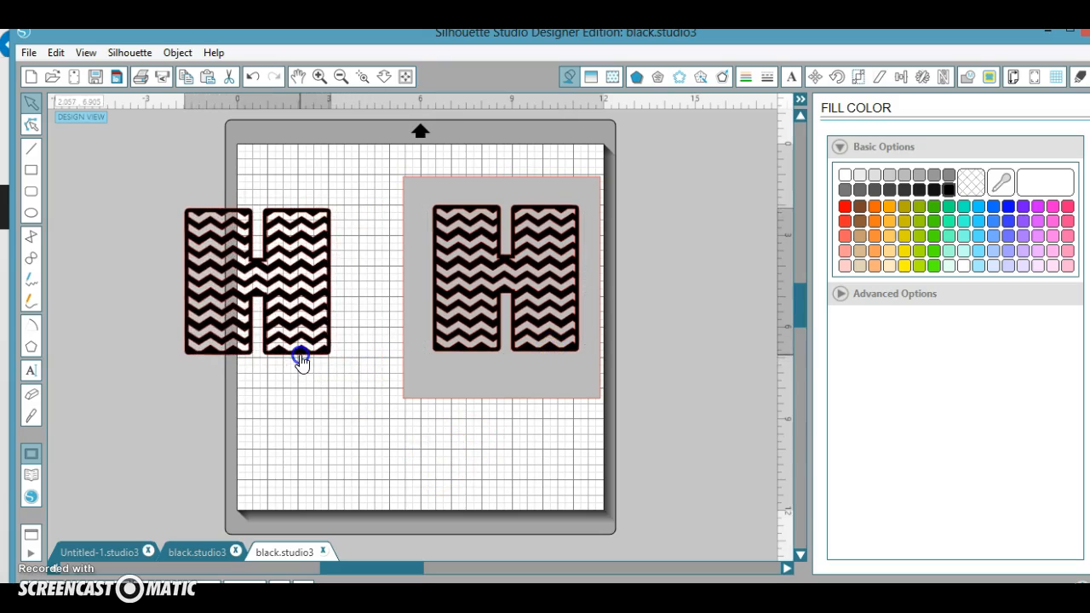
mouse_move(368, 448)
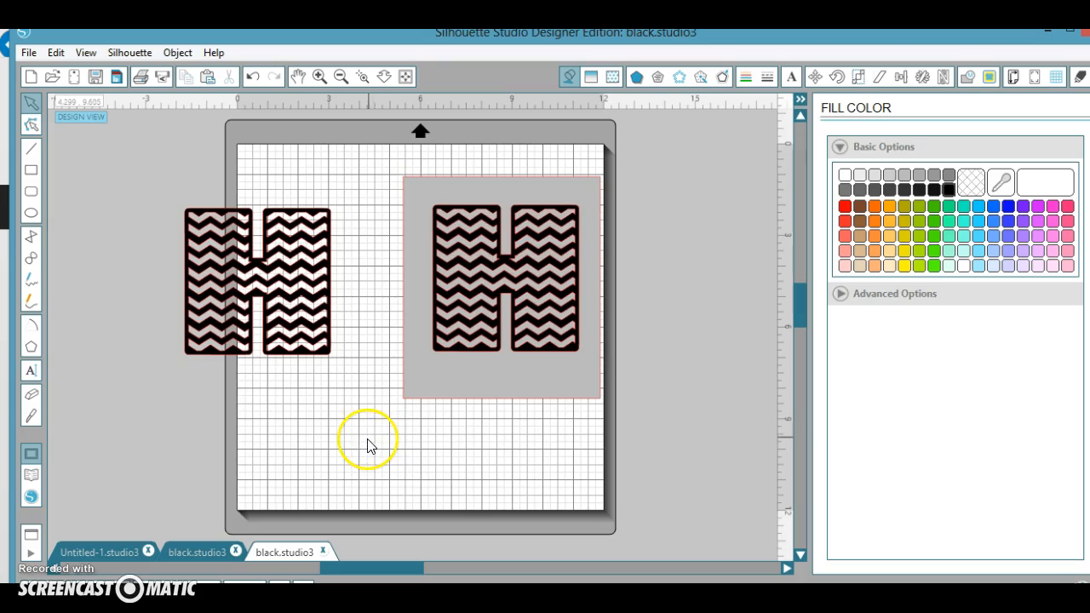
Step: Subtract the H from the grey rectangle to free the chevron strips
left_click(505, 281)
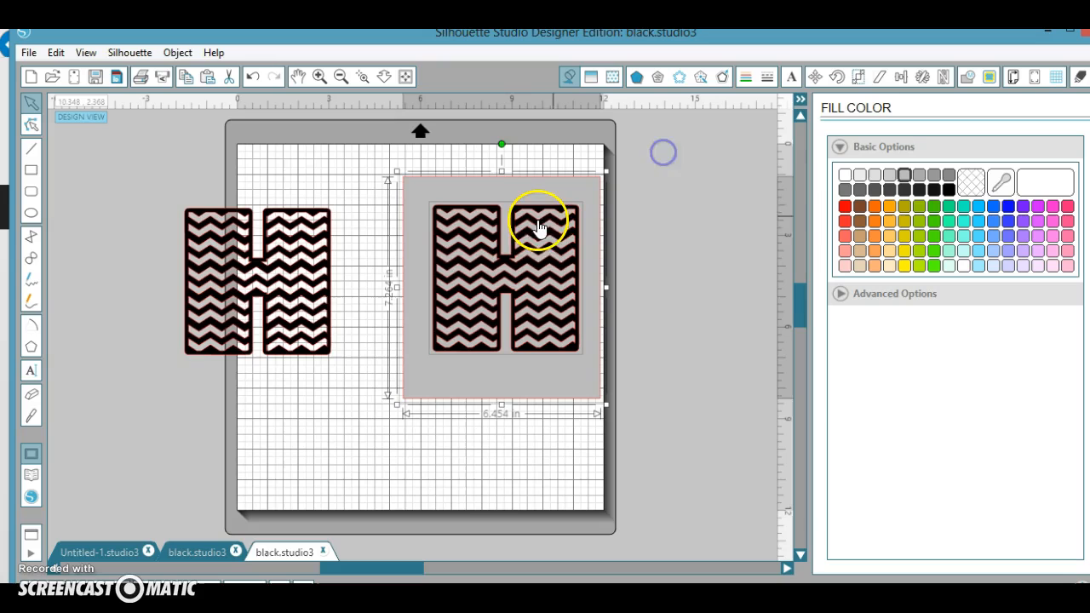
mouse_move(626, 162)
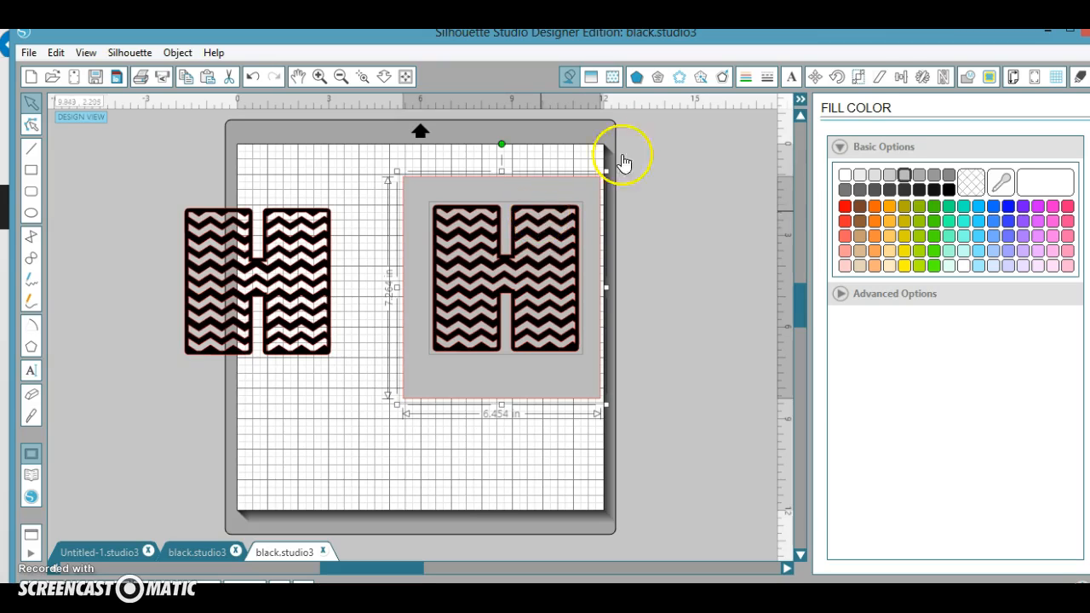
left_click(969, 77)
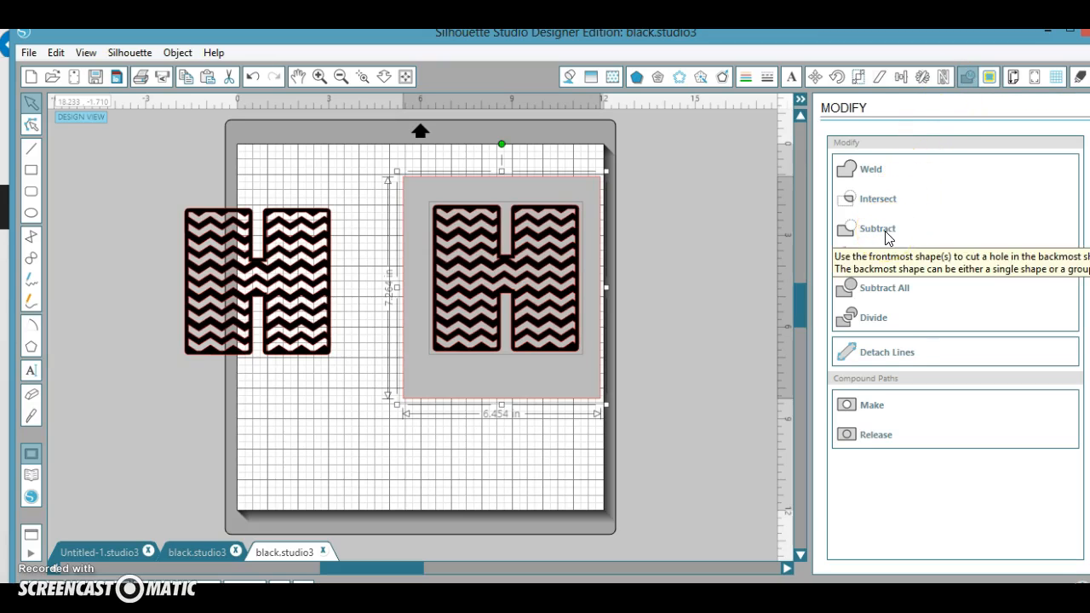
left_click(877, 228)
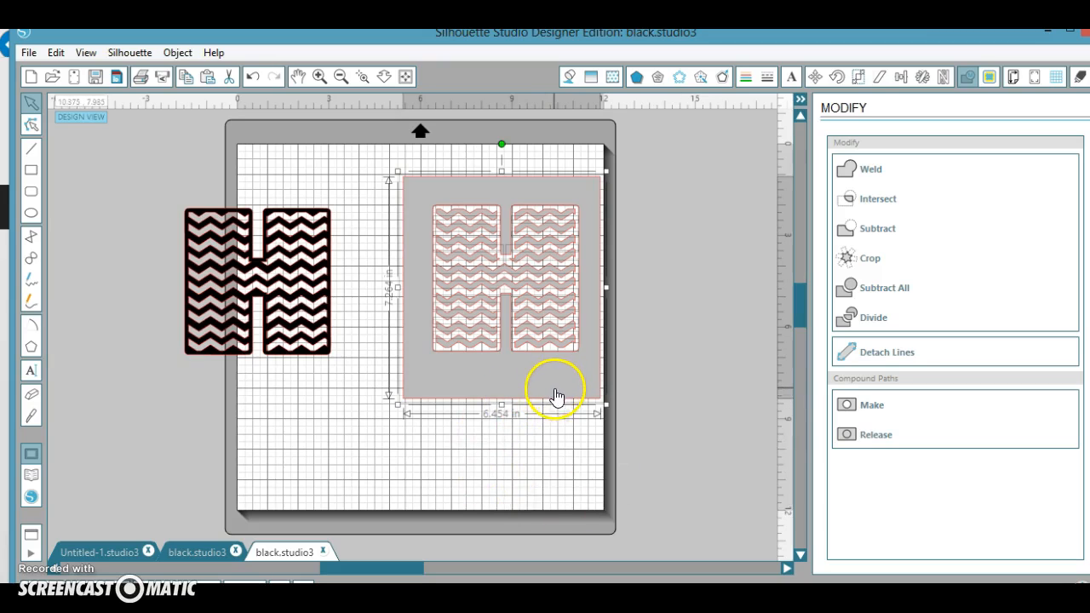
mouse_move(449, 345)
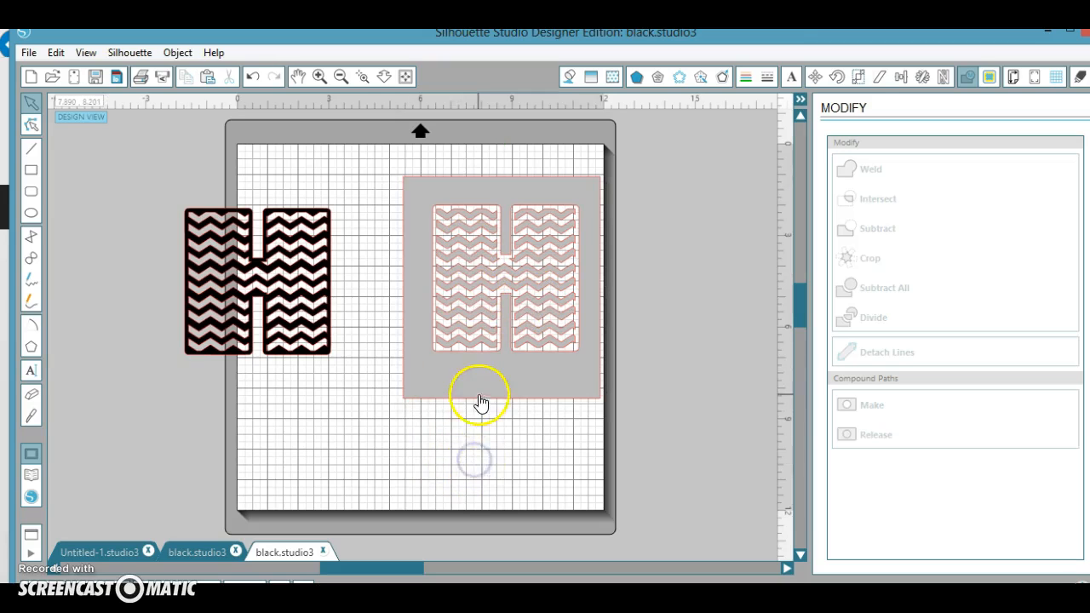
Step: Drag the grey frame off the mat, away from the chevrons
left_click(492, 400)
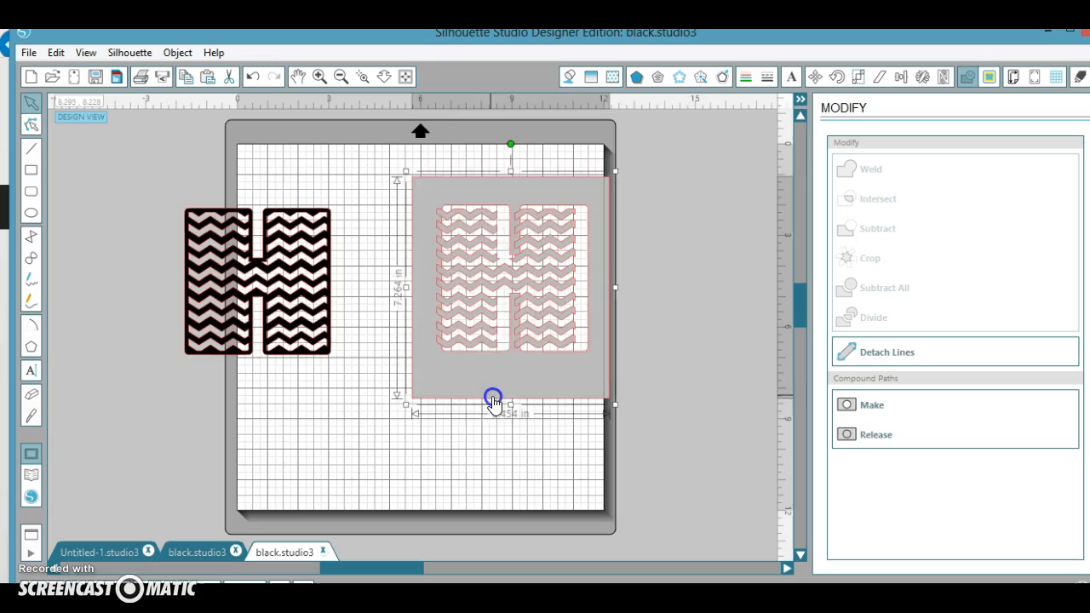
left_click_drag(494, 402, 673, 407)
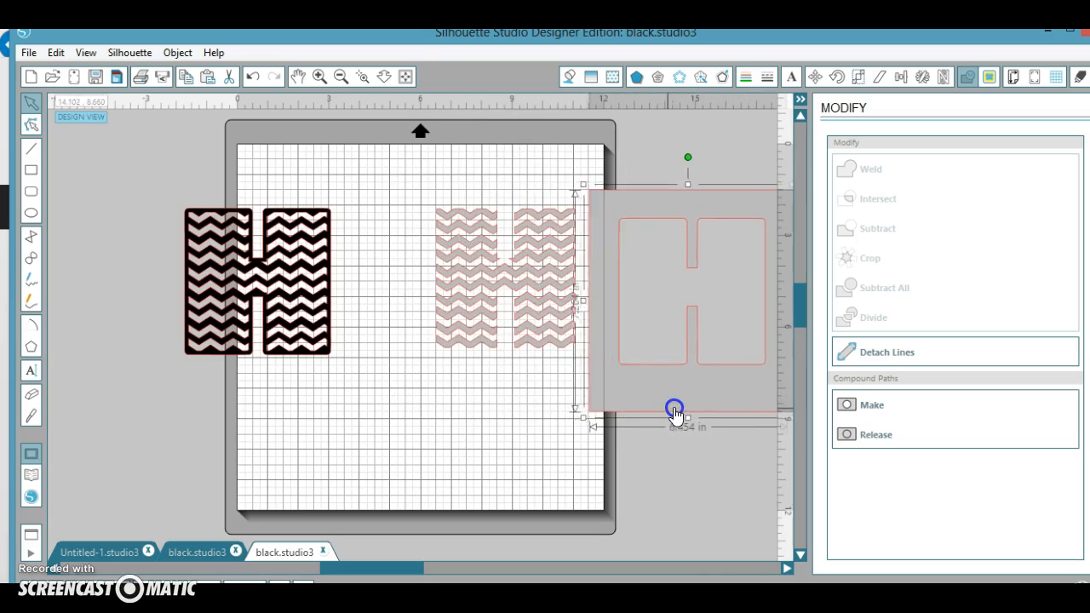
left_click_drag(674, 407, 690, 409)
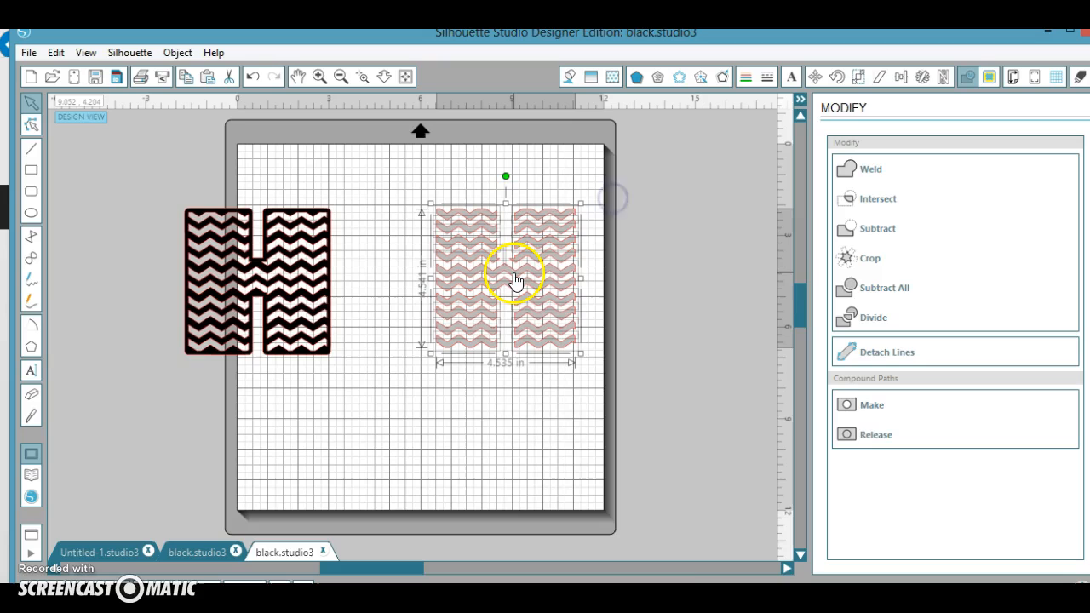
Step: Fill the chevron strips blue and drag them into alignment with the black H
right_click(515, 281)
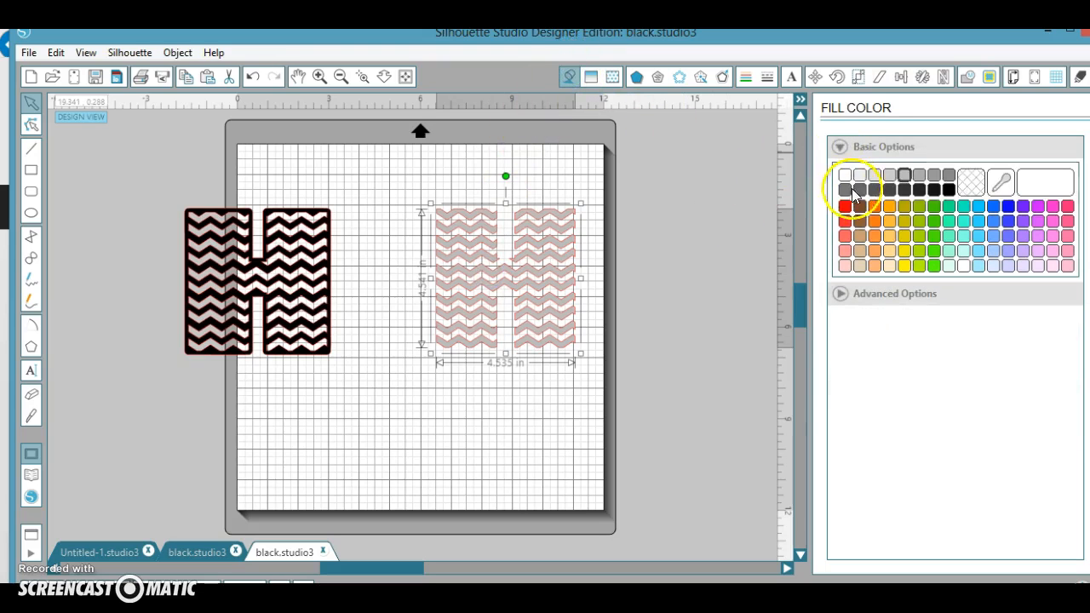
left_click(1008, 206)
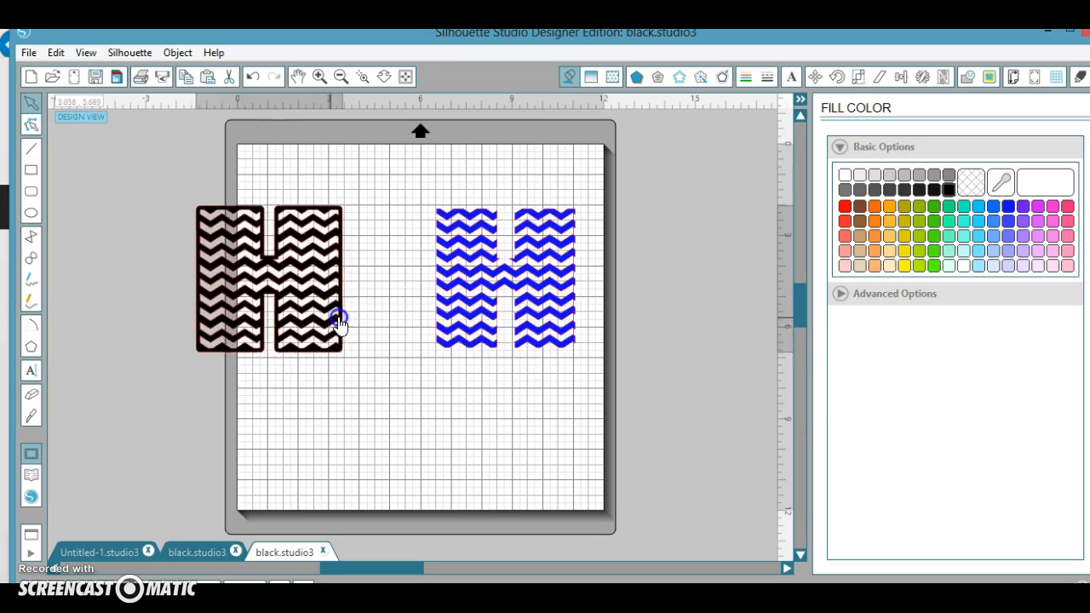
left_click_drag(341, 317, 392, 326)
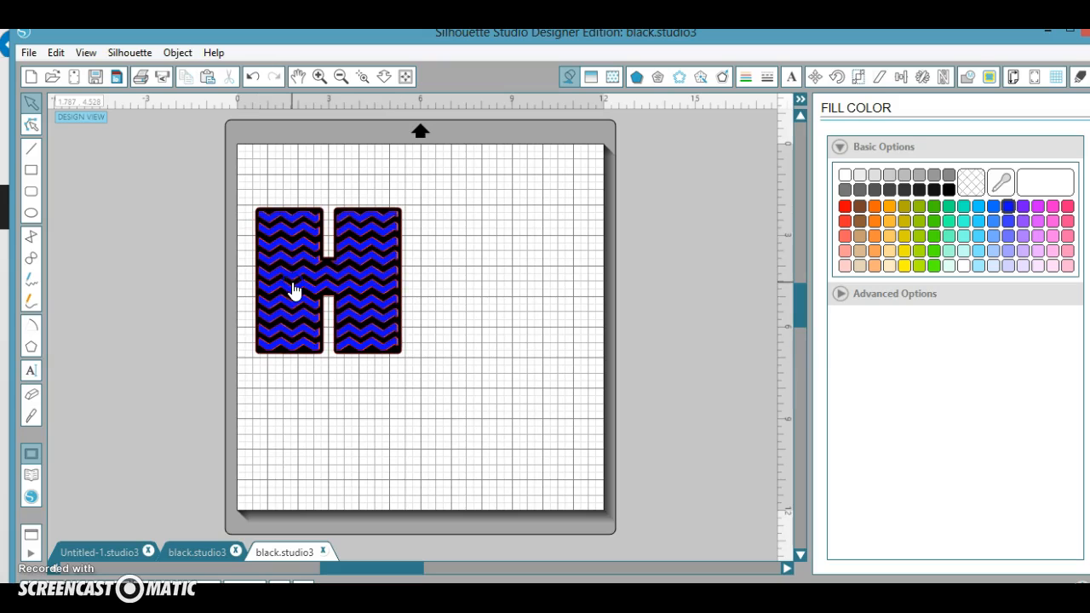
Step: Select the blue chevron insert sitting on the black H
left_click(319, 77)
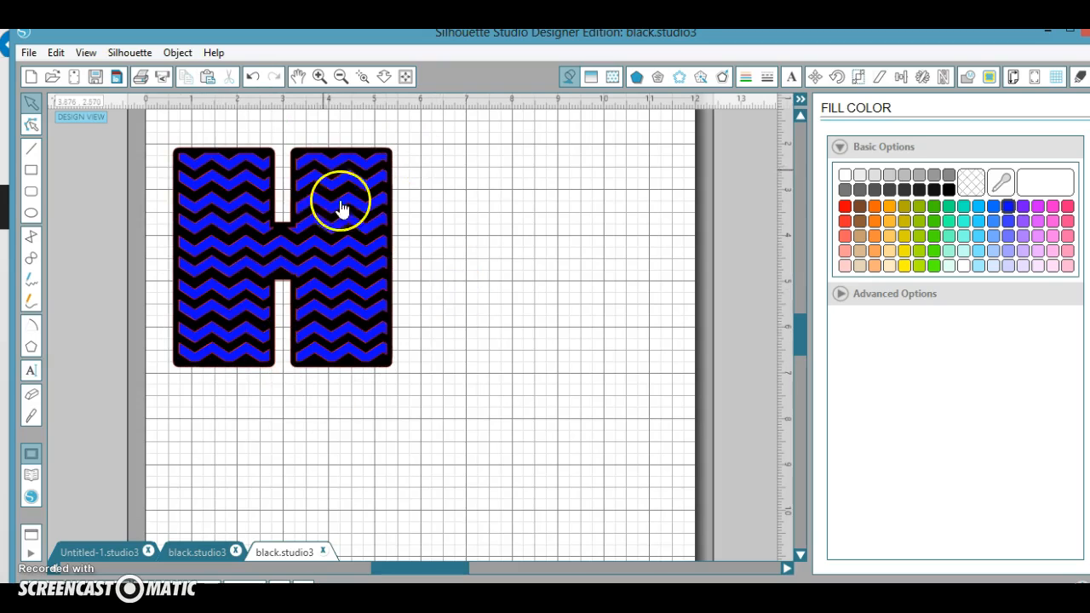
mouse_move(316, 230)
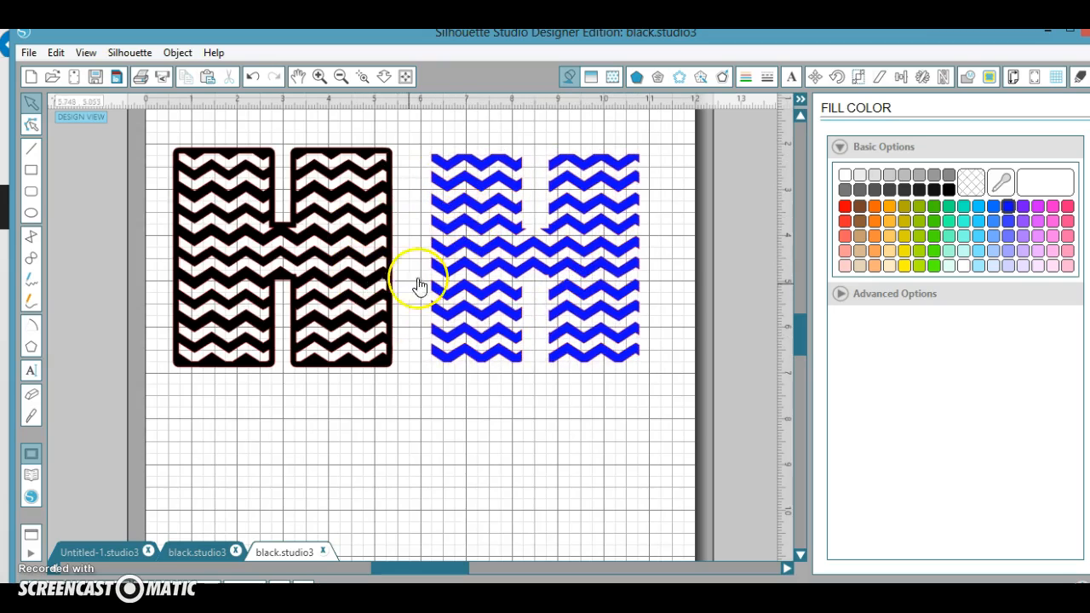
mouse_move(400, 276)
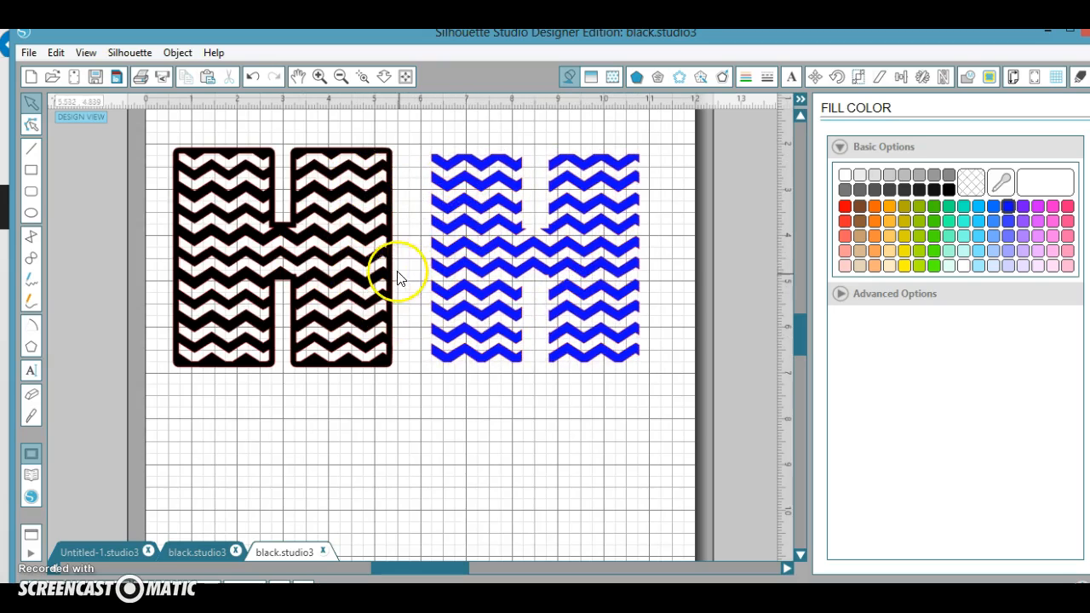
mouse_move(200, 362)
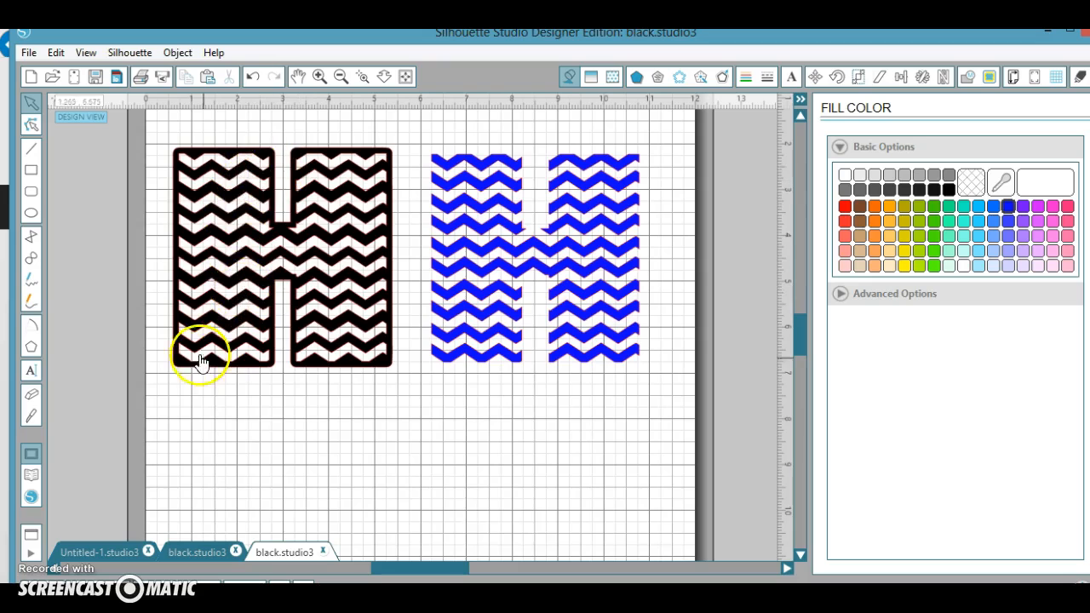
mouse_move(341, 281)
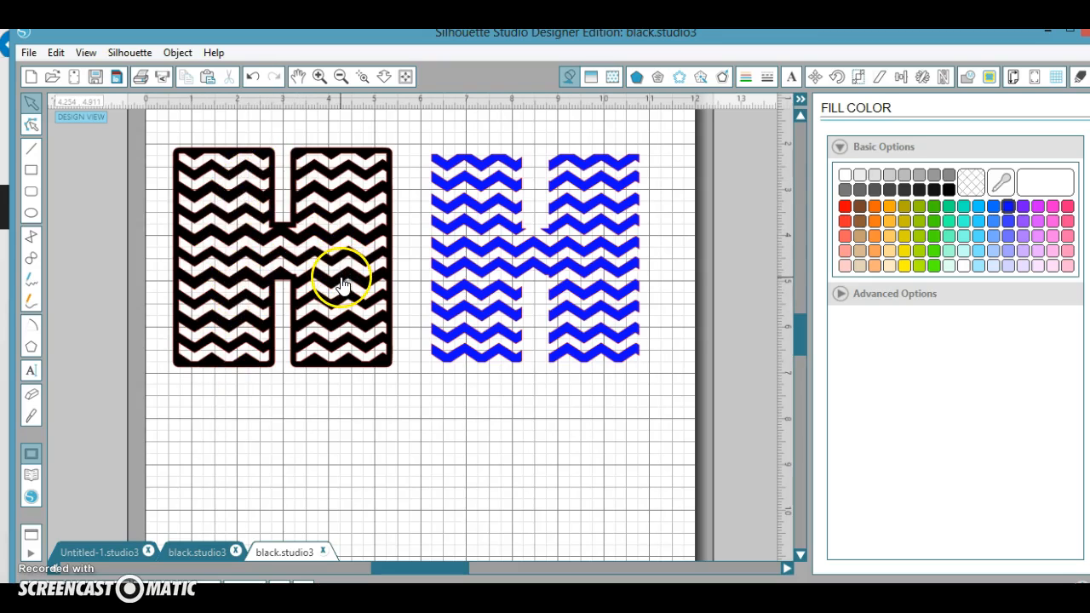